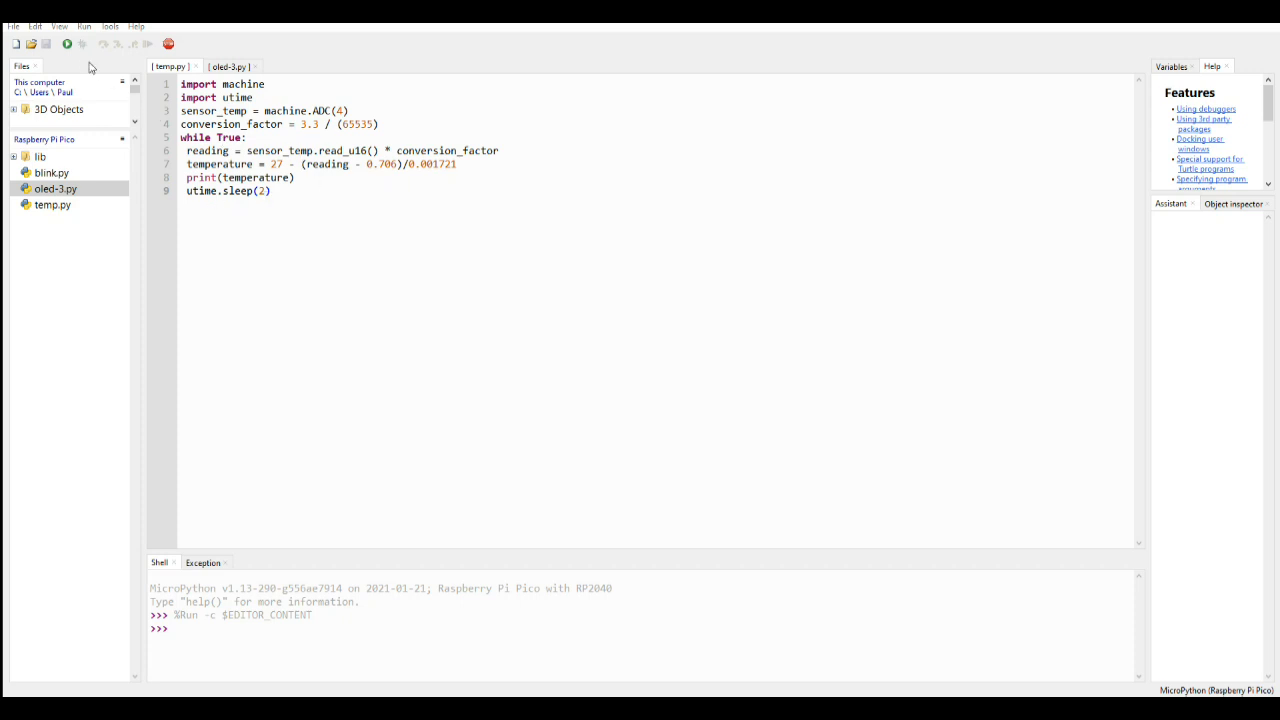
Step: Run temp.py on the Pico and watch readings of about 15.8 to 16.7 print in the Shell
left_click(66, 43)
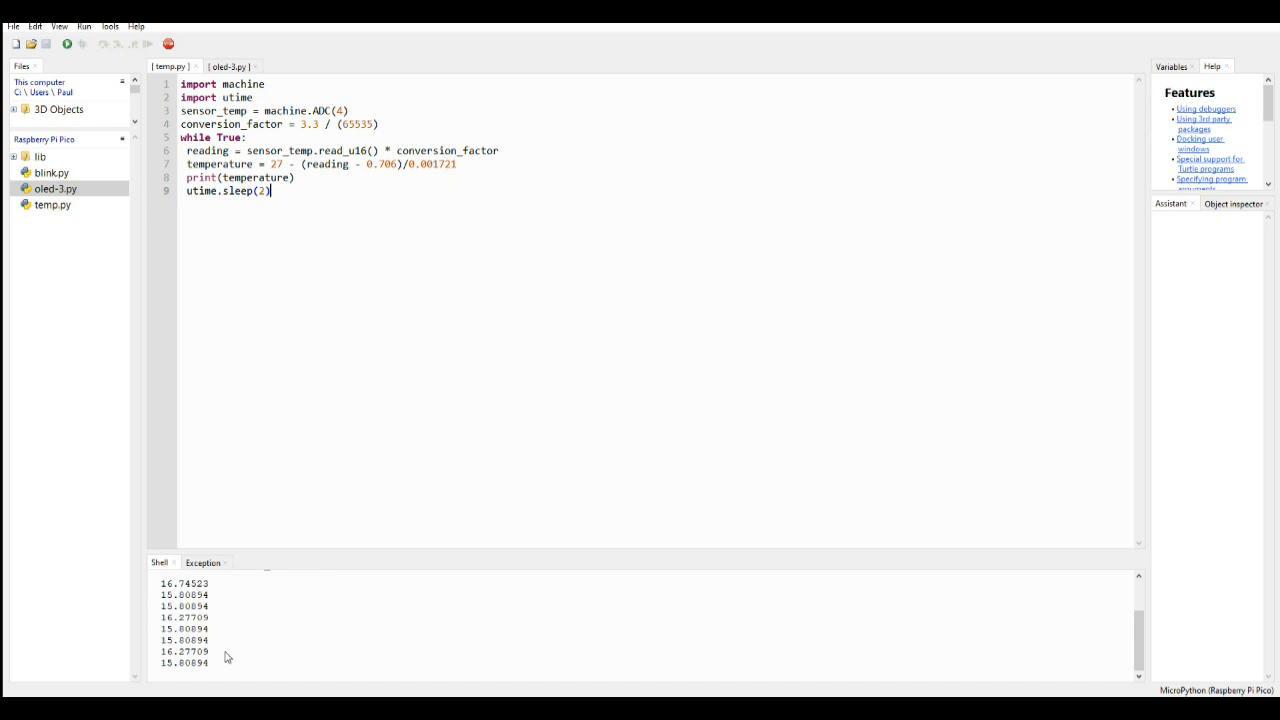
scroll("down", 3)
type("6")
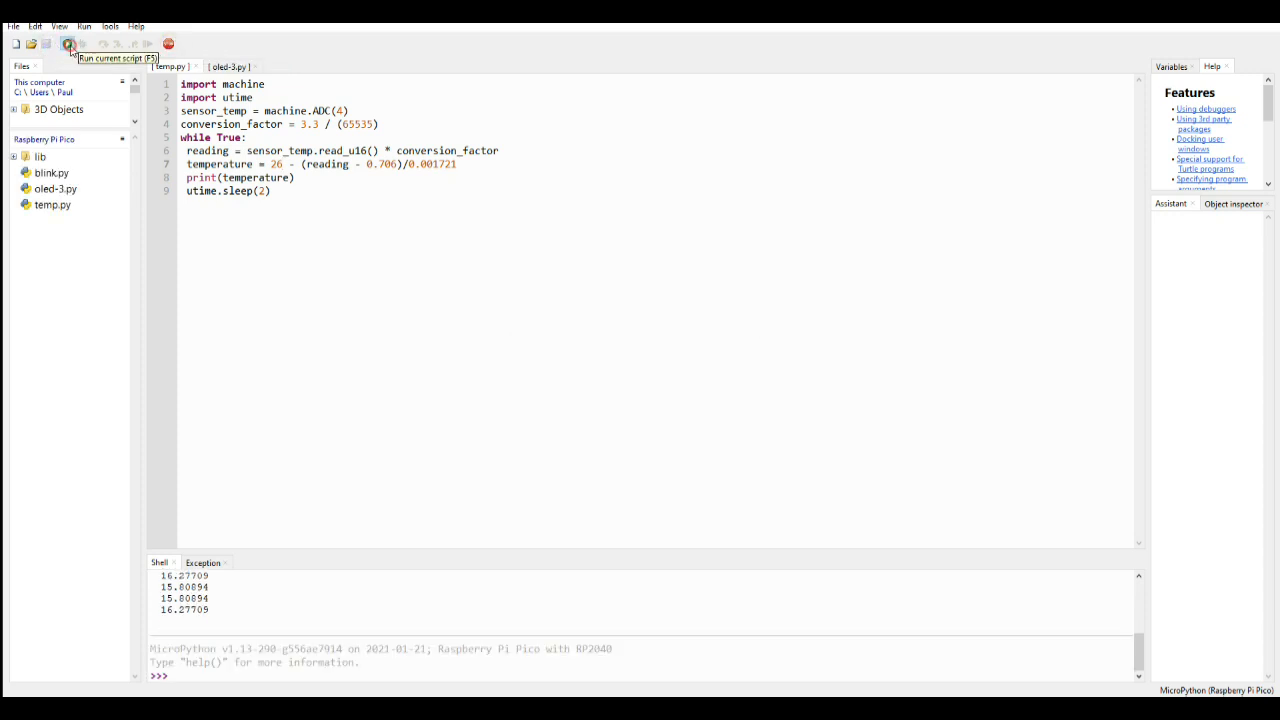
Step: Run the script with the 26 offset, get readings near 15.3, then stop it
left_click(68, 44)
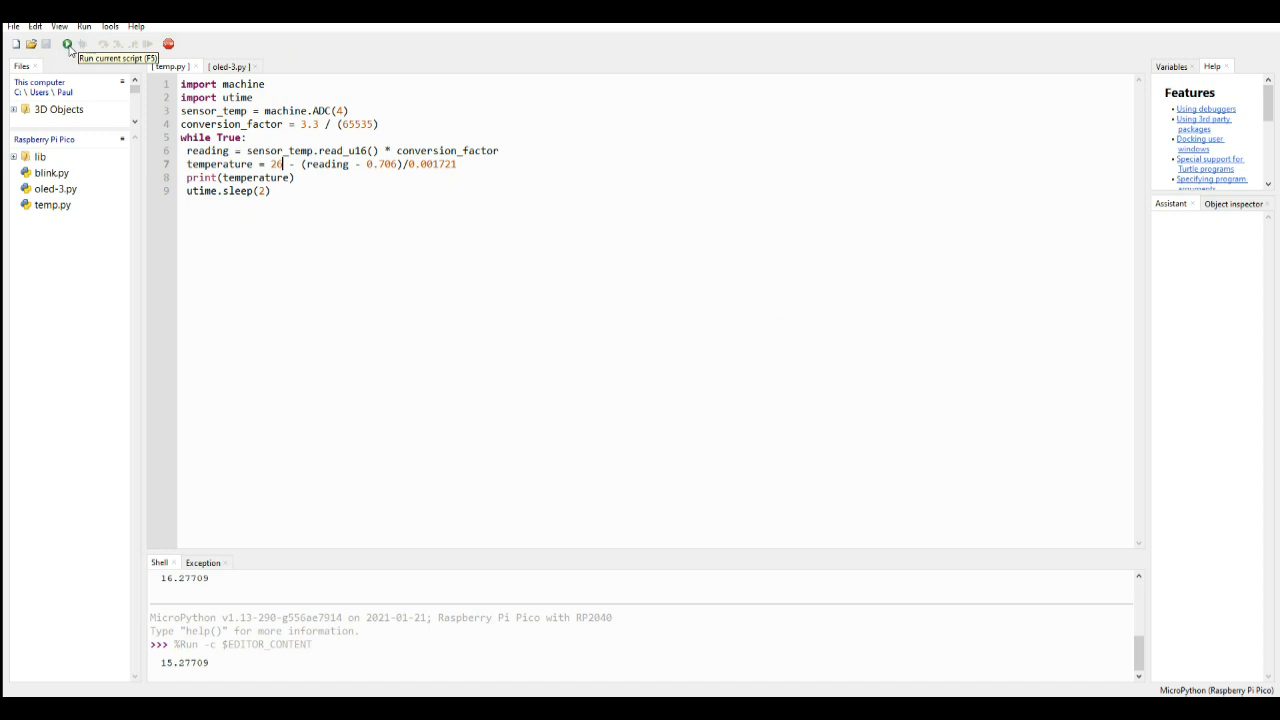
left_click(67, 44)
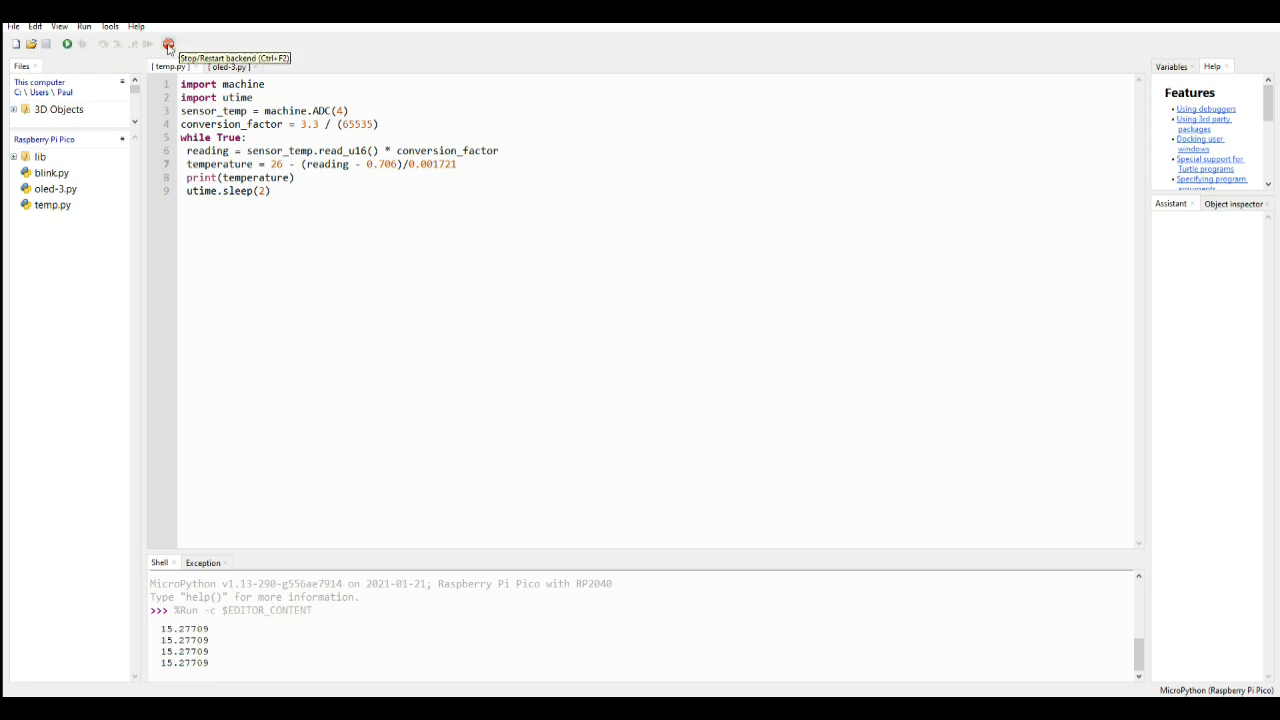
left_click(168, 44)
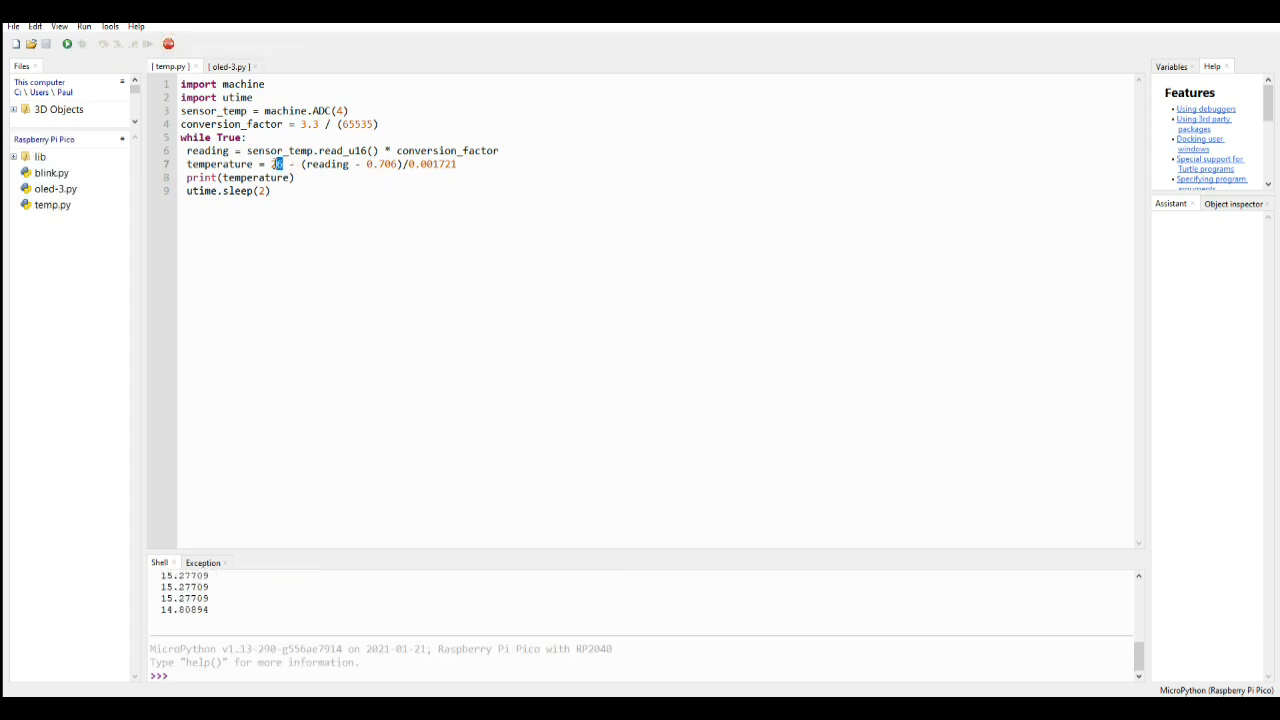
Step: Change the line-7 constant to 30, save to the Pico, hit a SyntaxError and restore the missing '='
type("30")
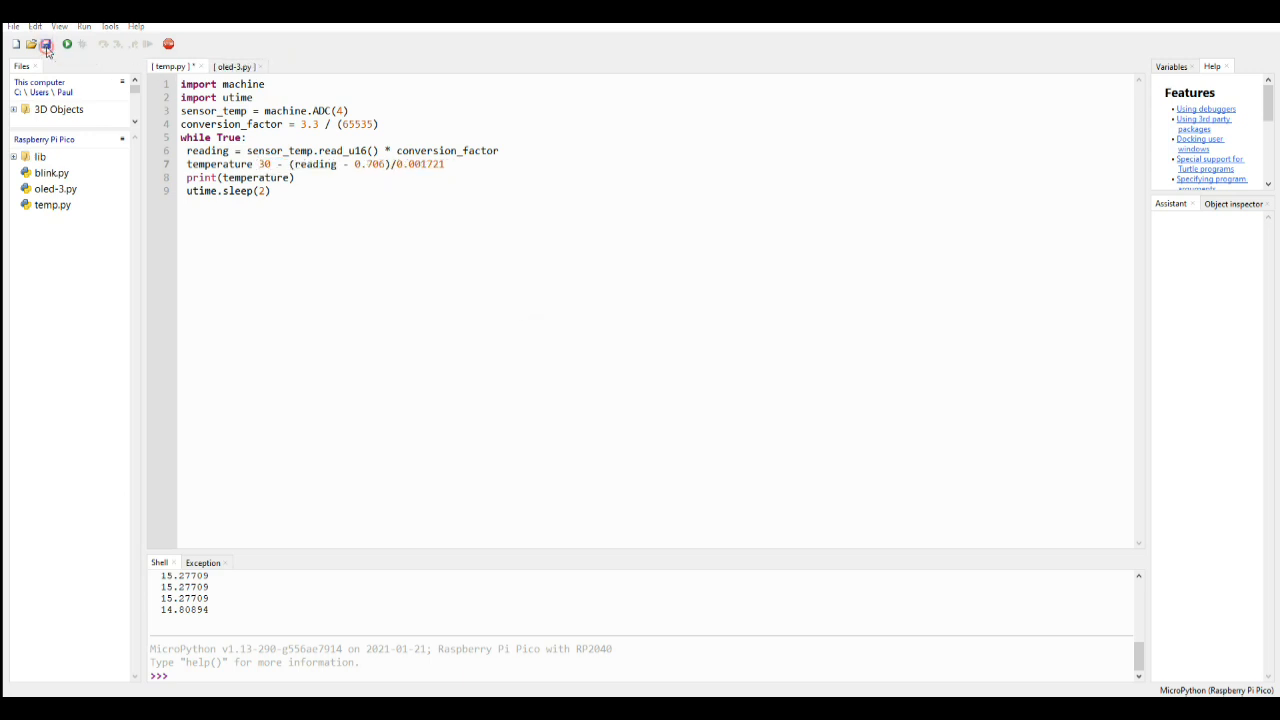
left_click(66, 44)
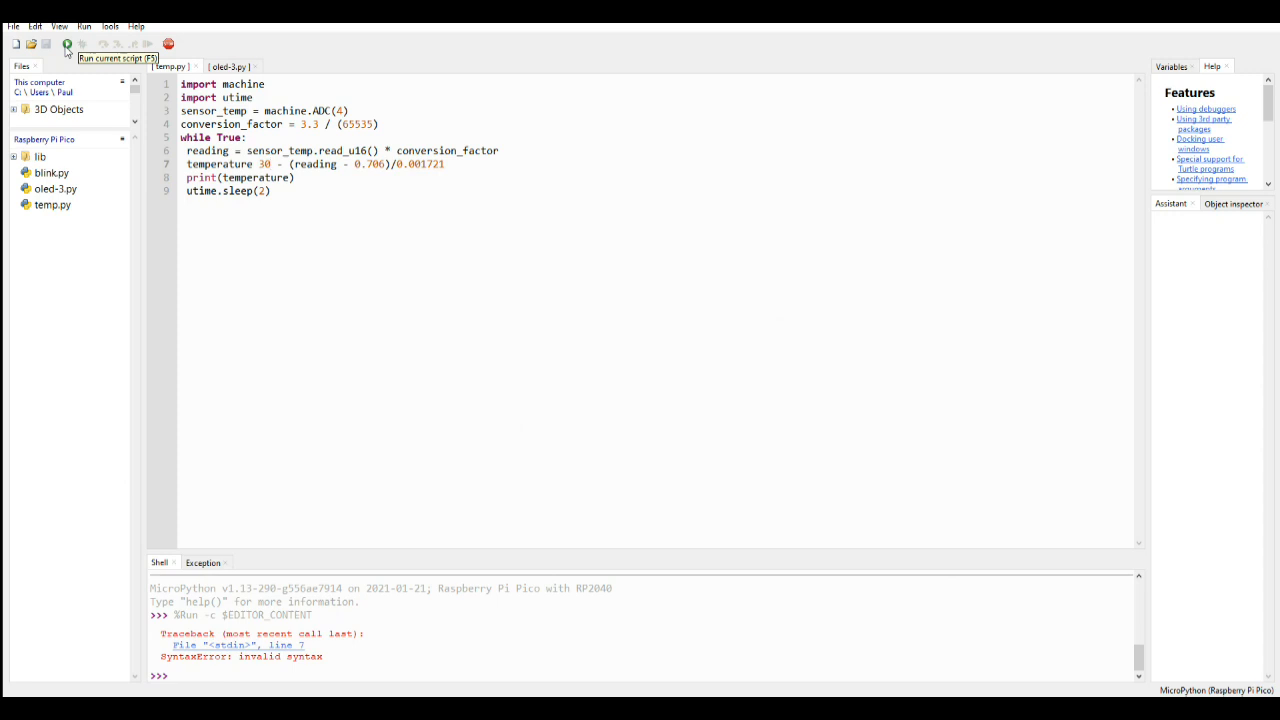
type("20")
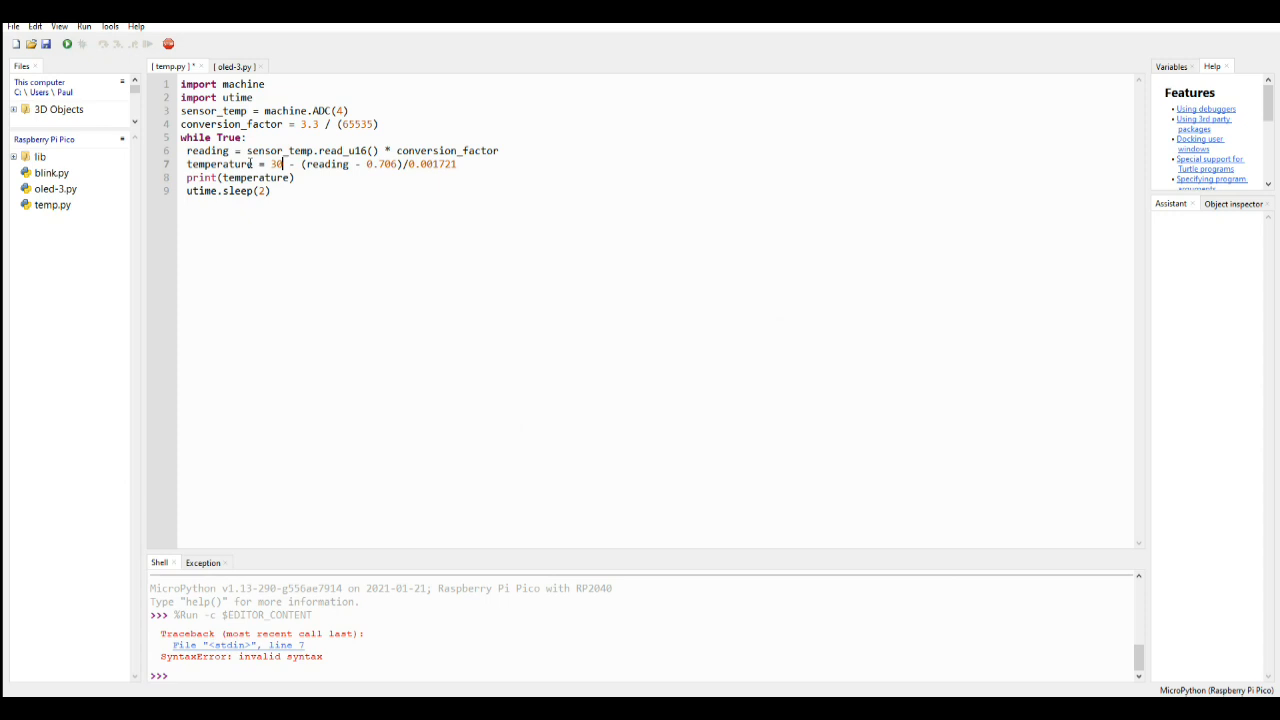
mouse_move(46, 43)
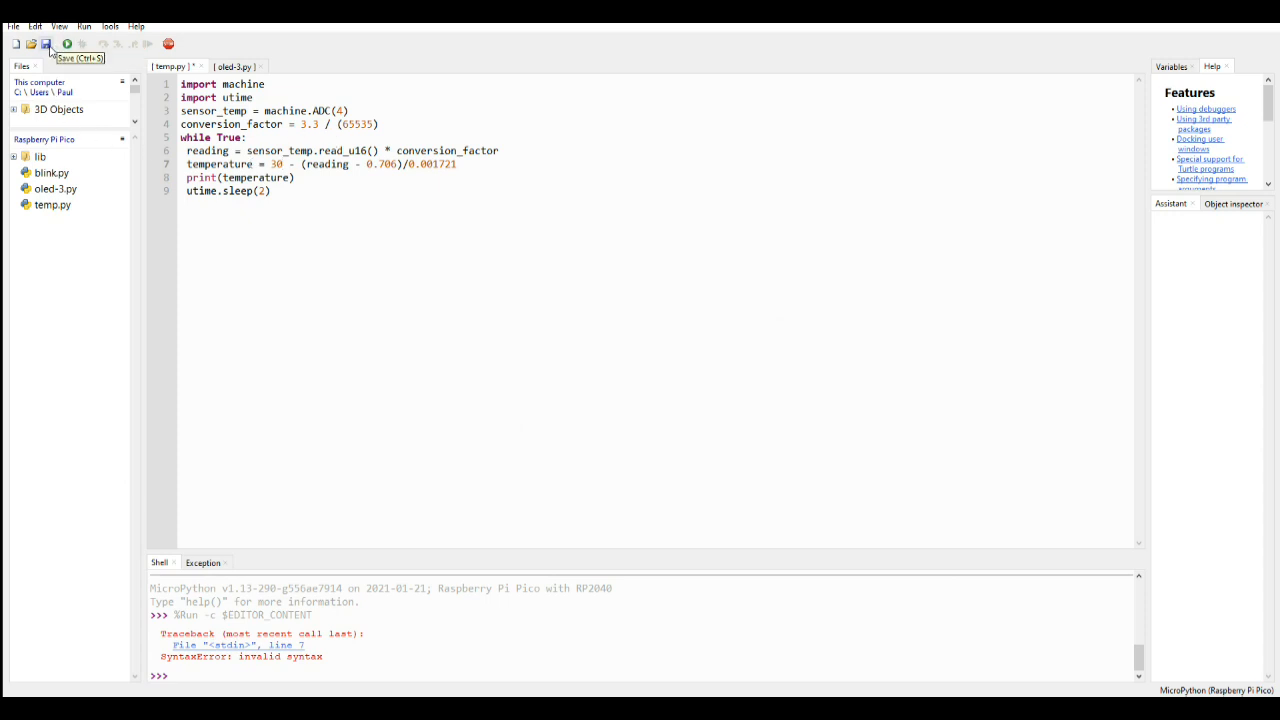
Step: Run the fixed script with 30, printing about 19.3, then stop it
left_click(66, 43)
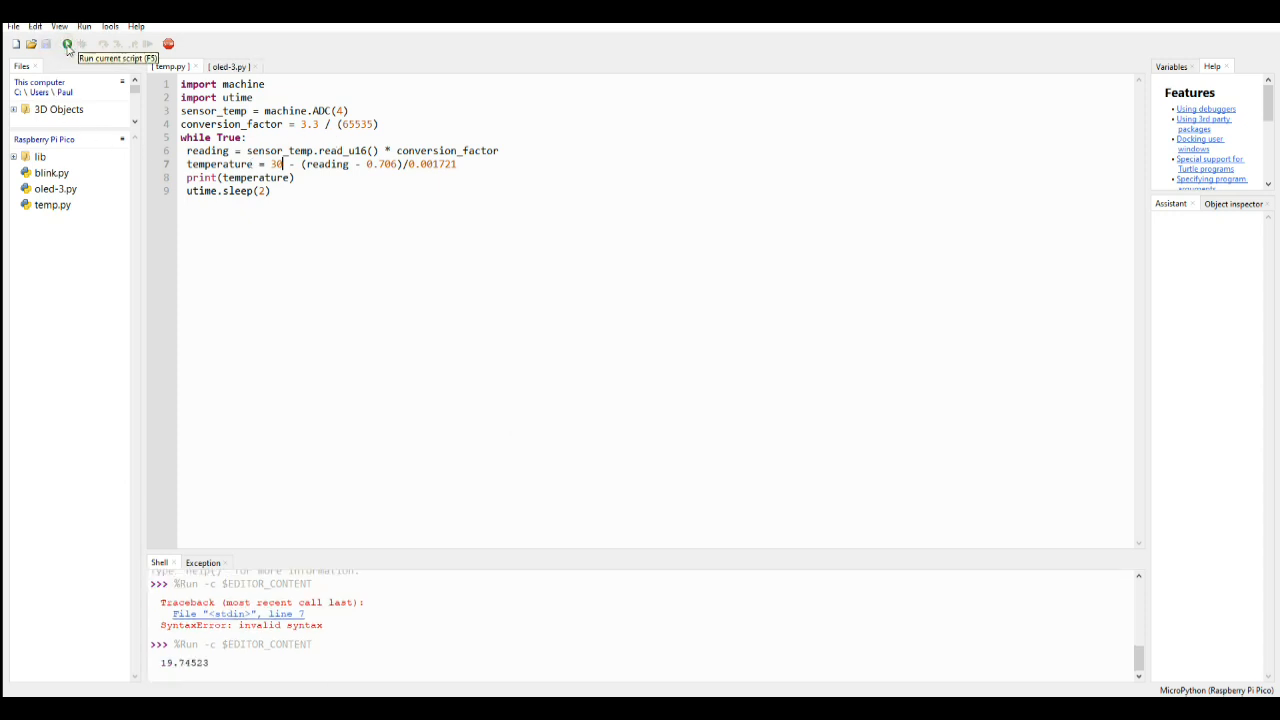
left_click(67, 44)
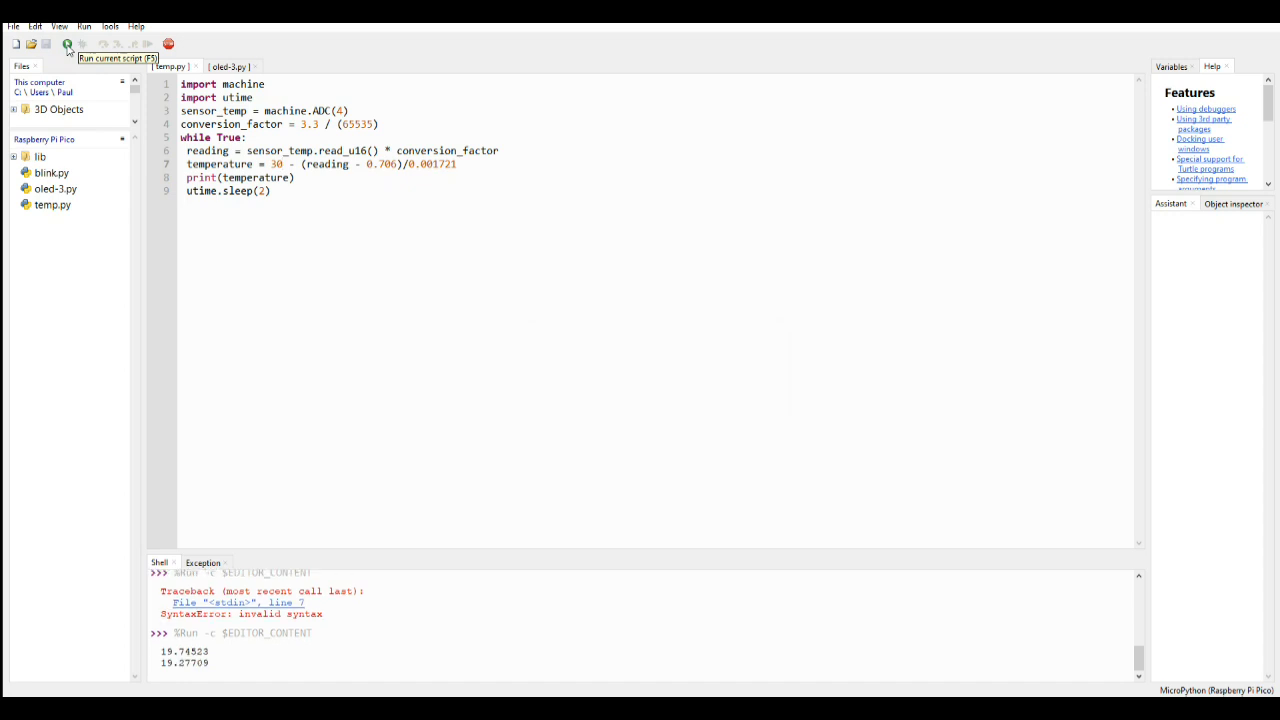
left_click(67, 43)
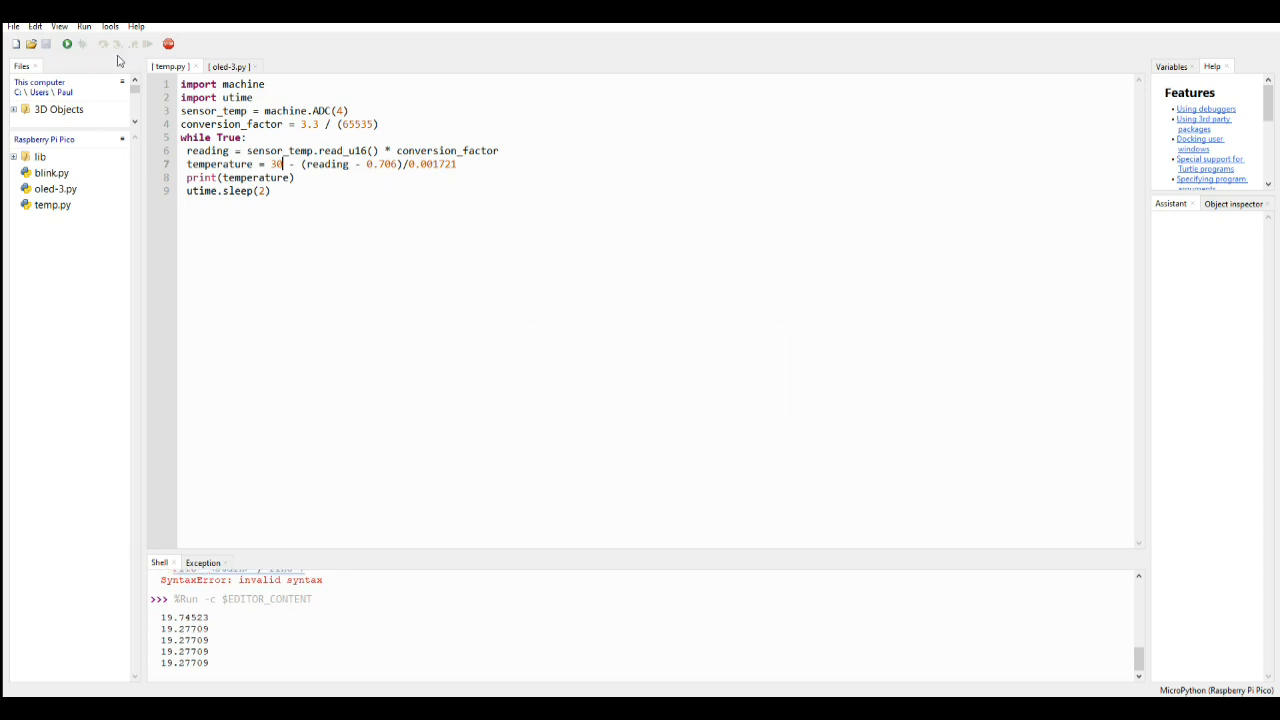
Step: Change the offset to 31, save, run to get readings near 20, then stop the script
type("1")
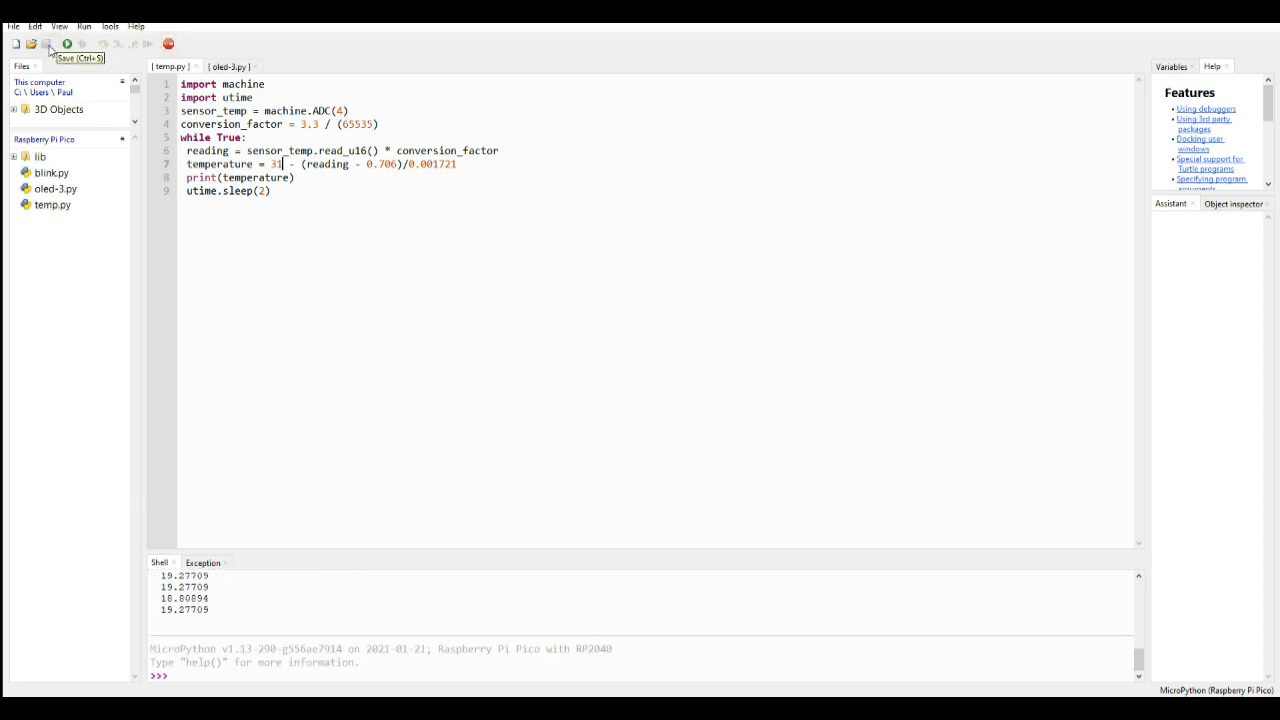
mouse_move(72, 57)
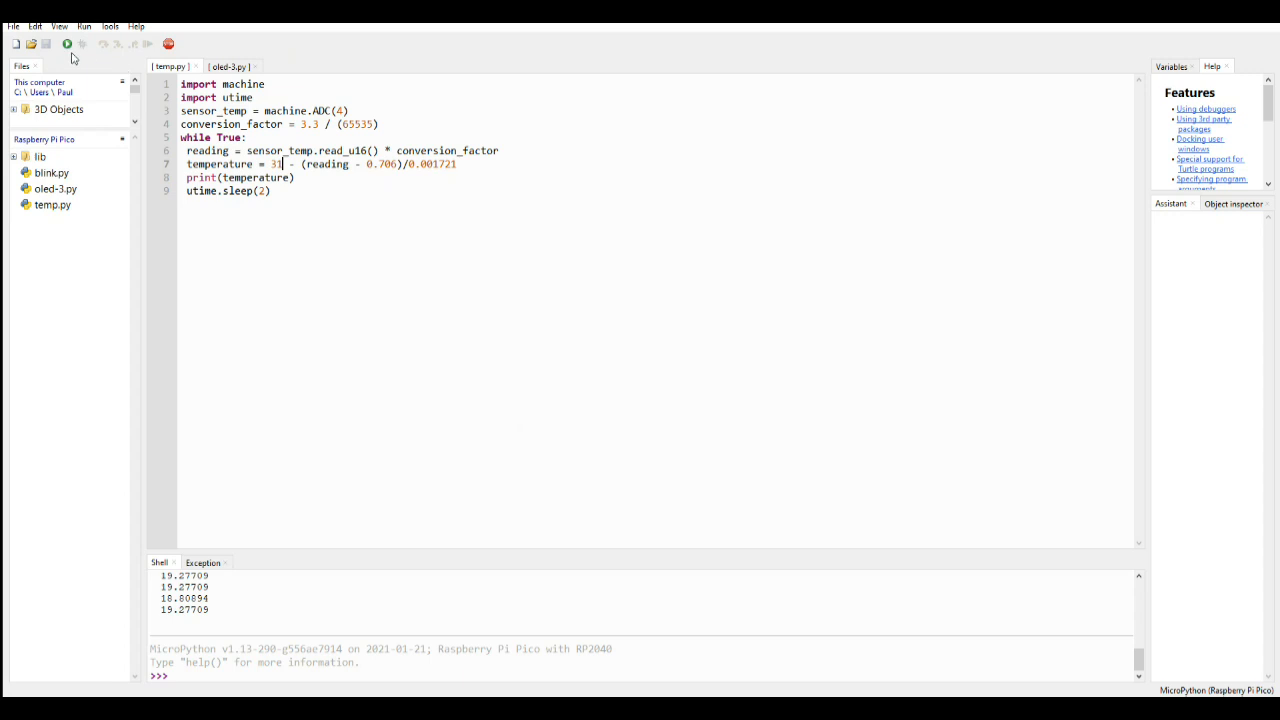
mouse_move(67, 44)
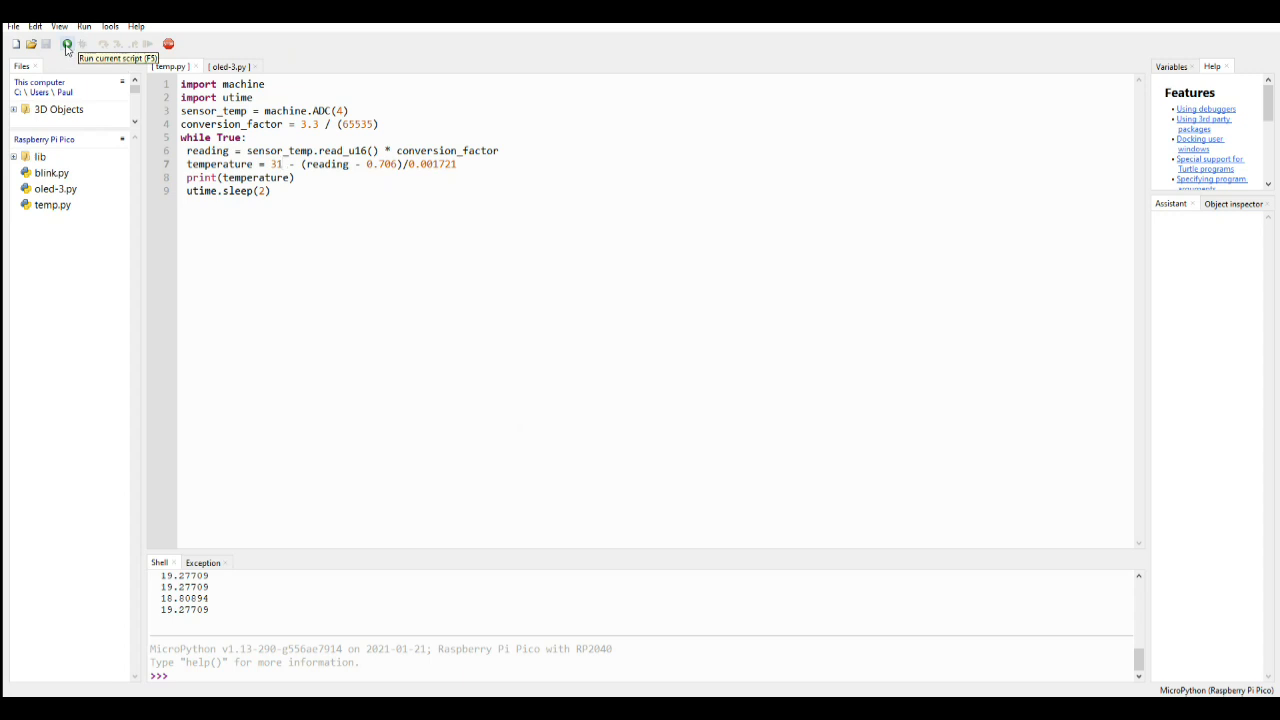
left_click(67, 44)
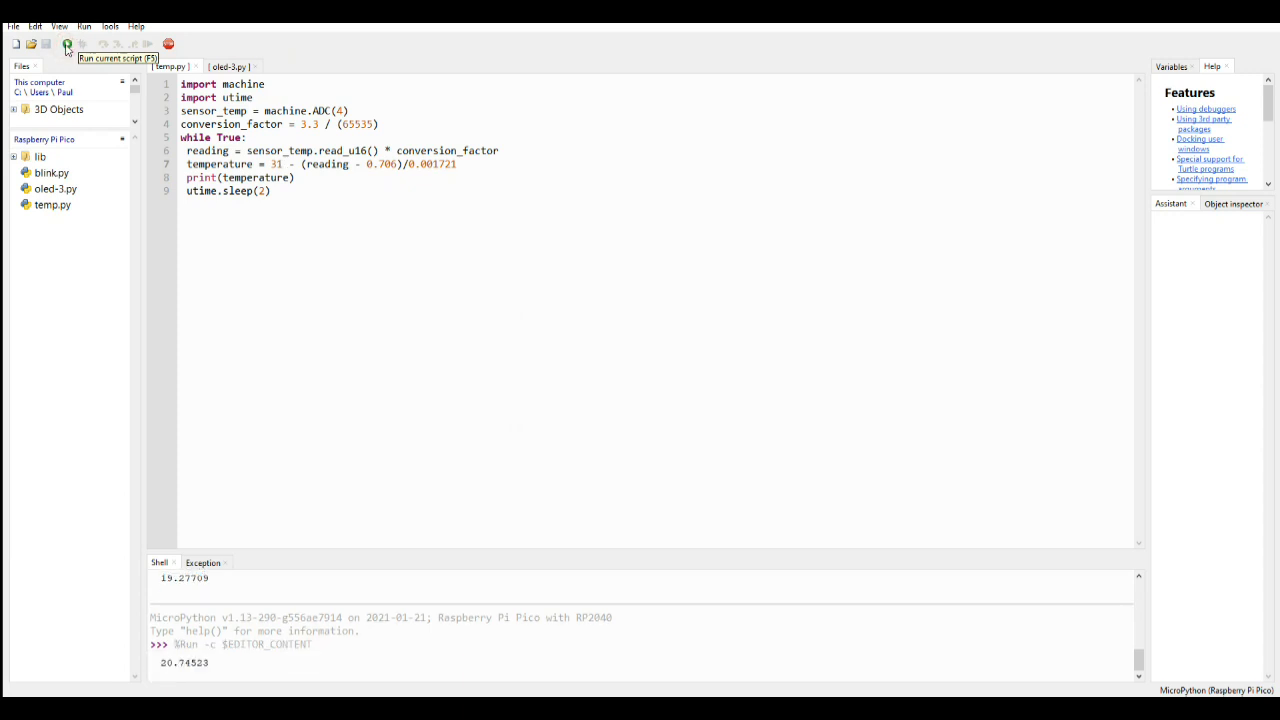
left_click(66, 43)
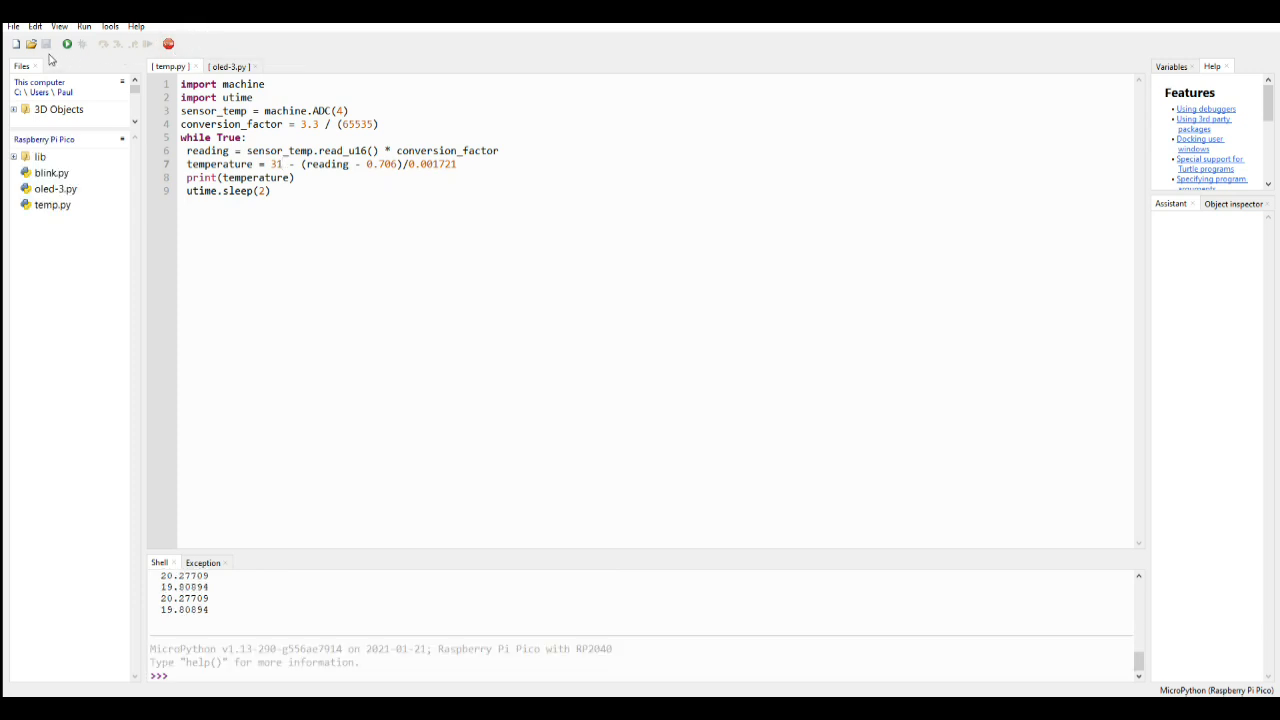
mouse_move(15, 44)
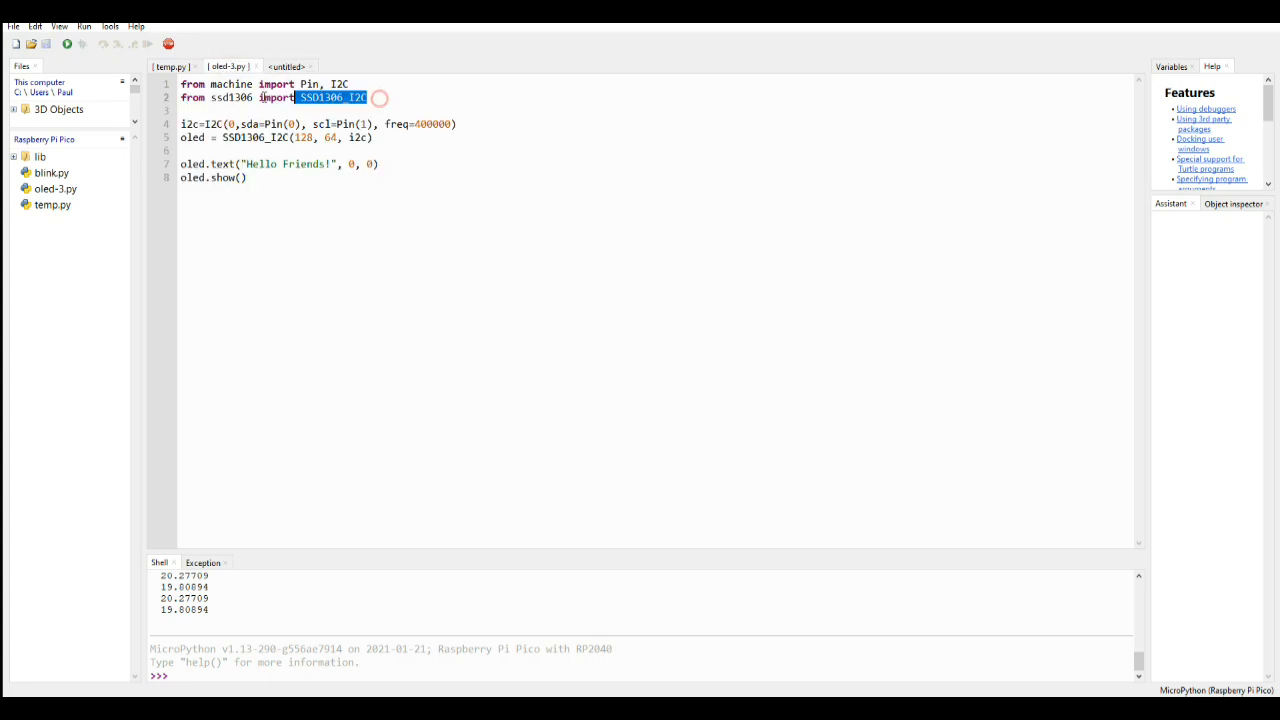
Step: Copy the Pin, I2C and SSD1306_I2C import lines into the new untitled script
left_click_drag(357, 97, 180, 84)
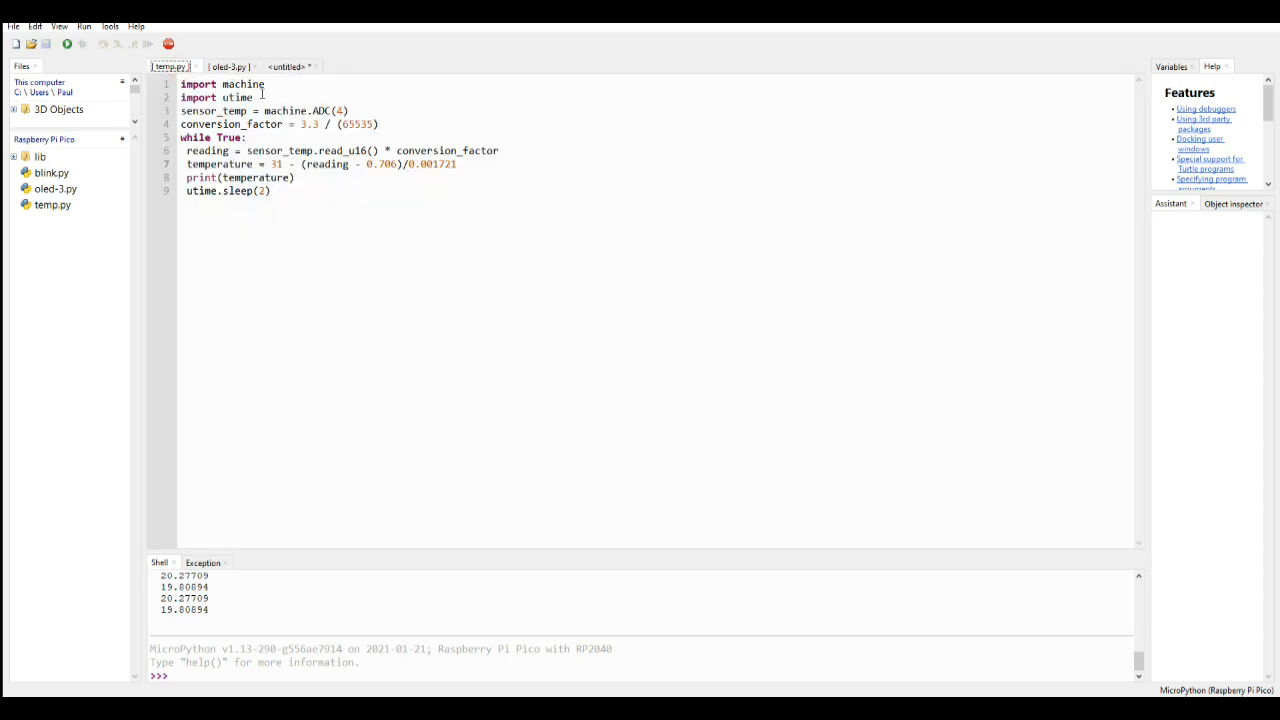
left_click_drag(181, 84, 253, 98)
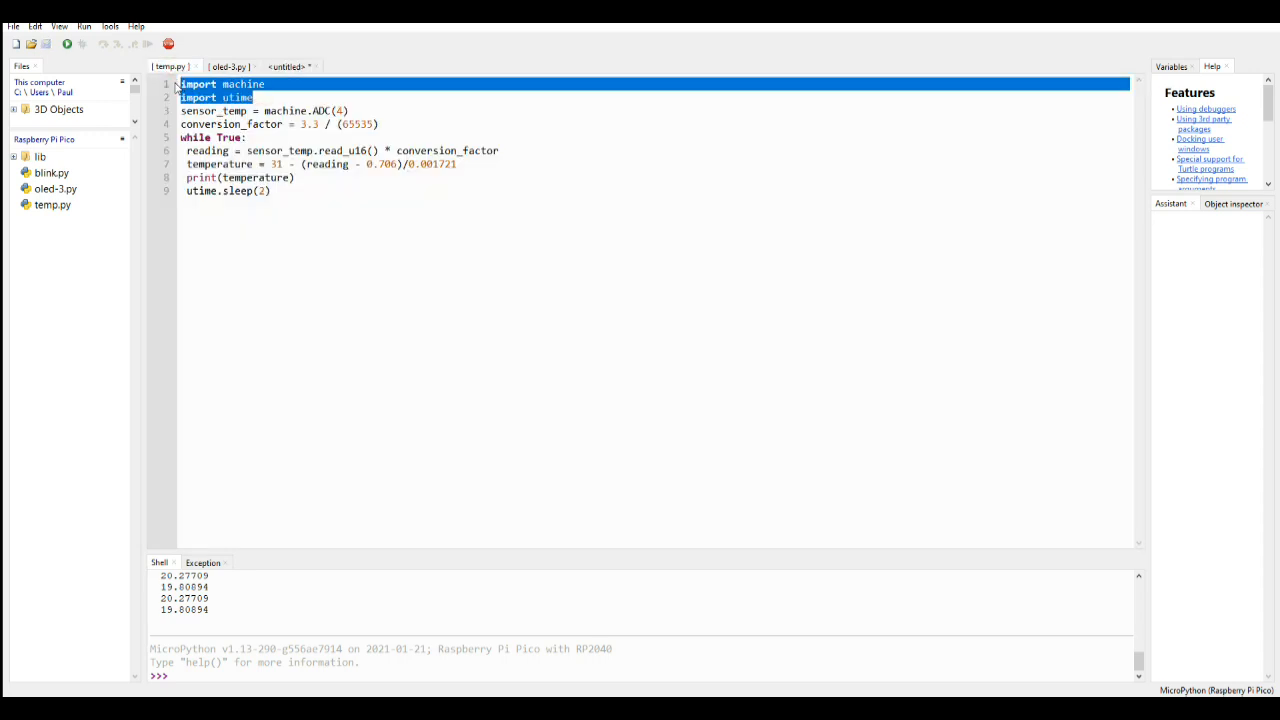
left_click(287, 66)
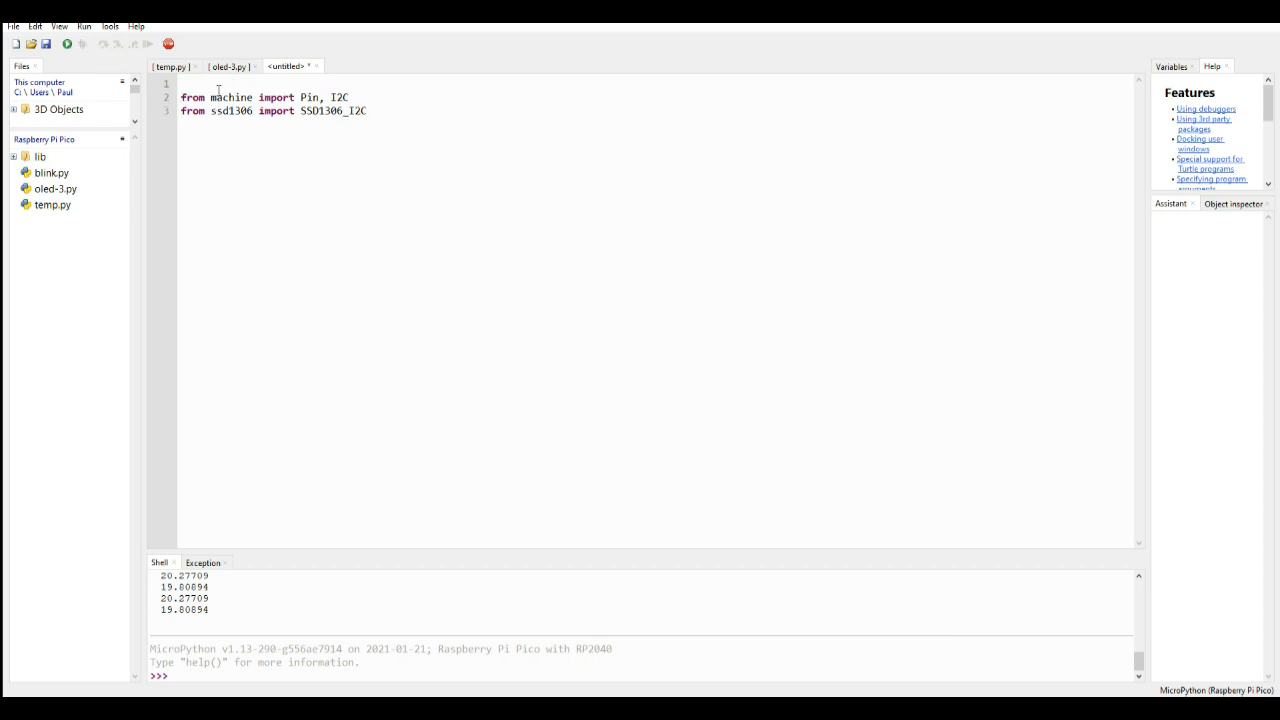
Step: Add 'import machine' and bring the OLED I2C setup lines into the untitled script
type("import machine")
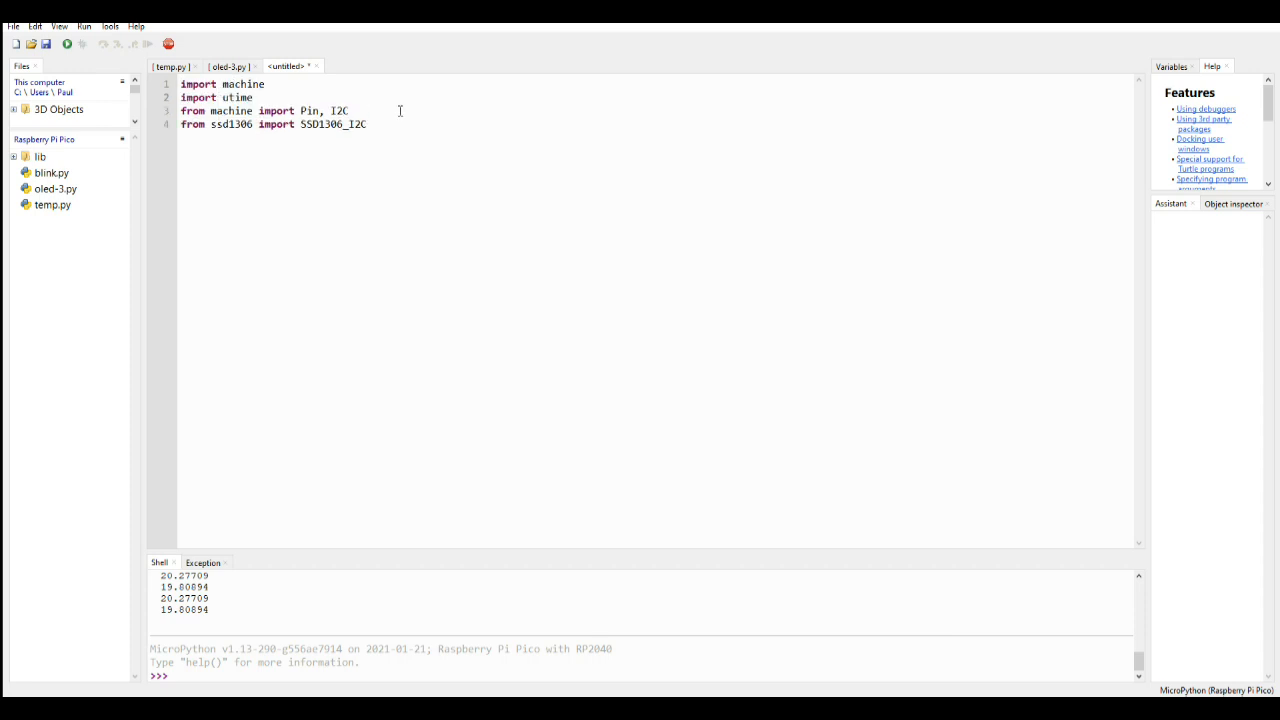
left_click(253, 97)
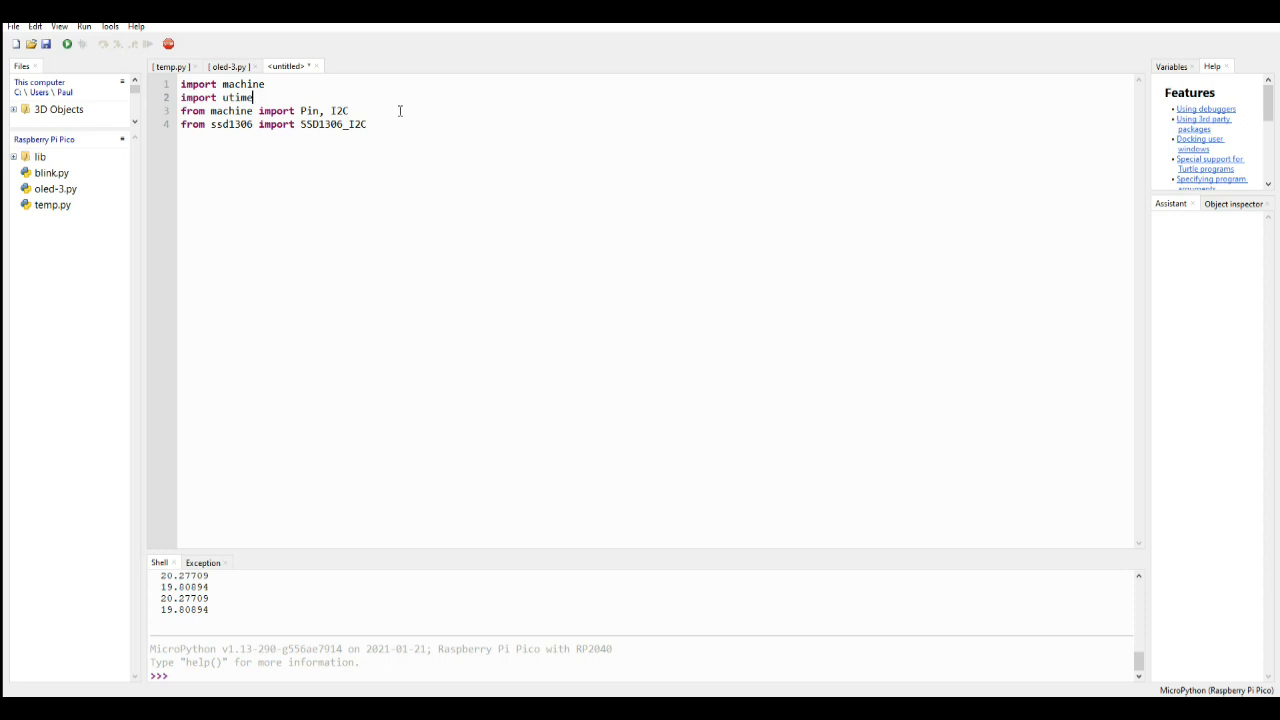
left_click(228, 66)
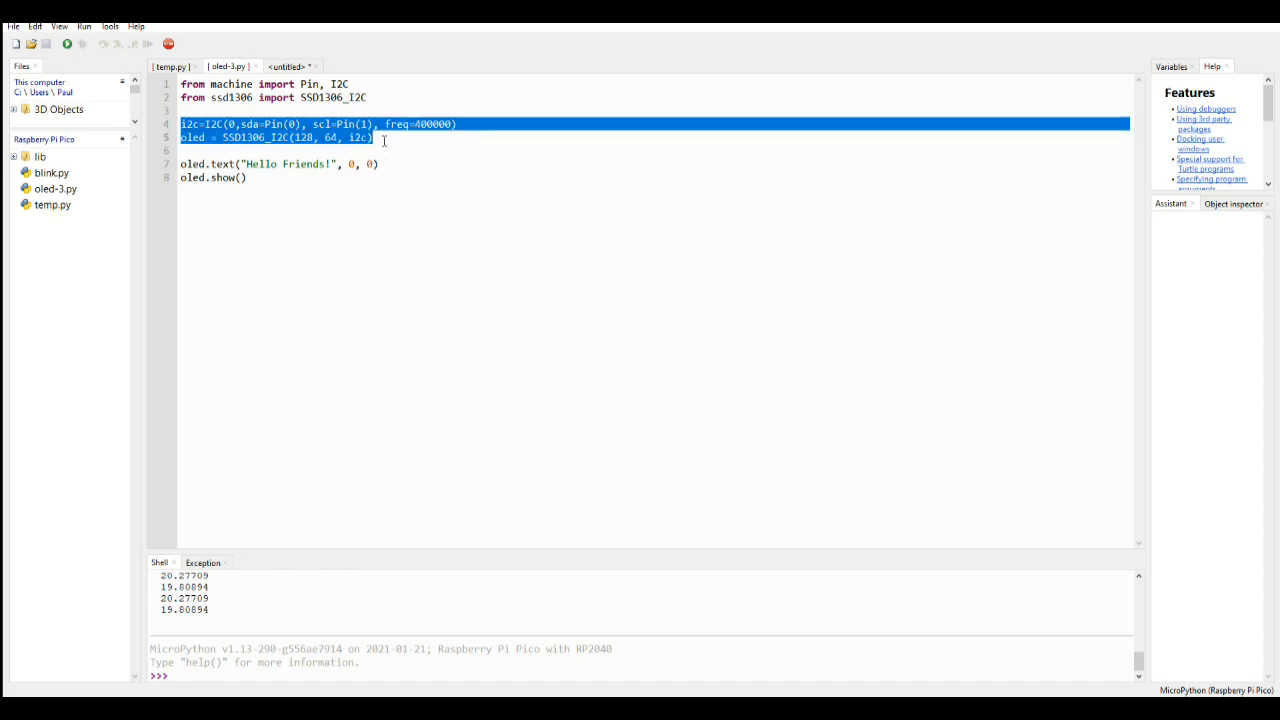
left_click(287, 66)
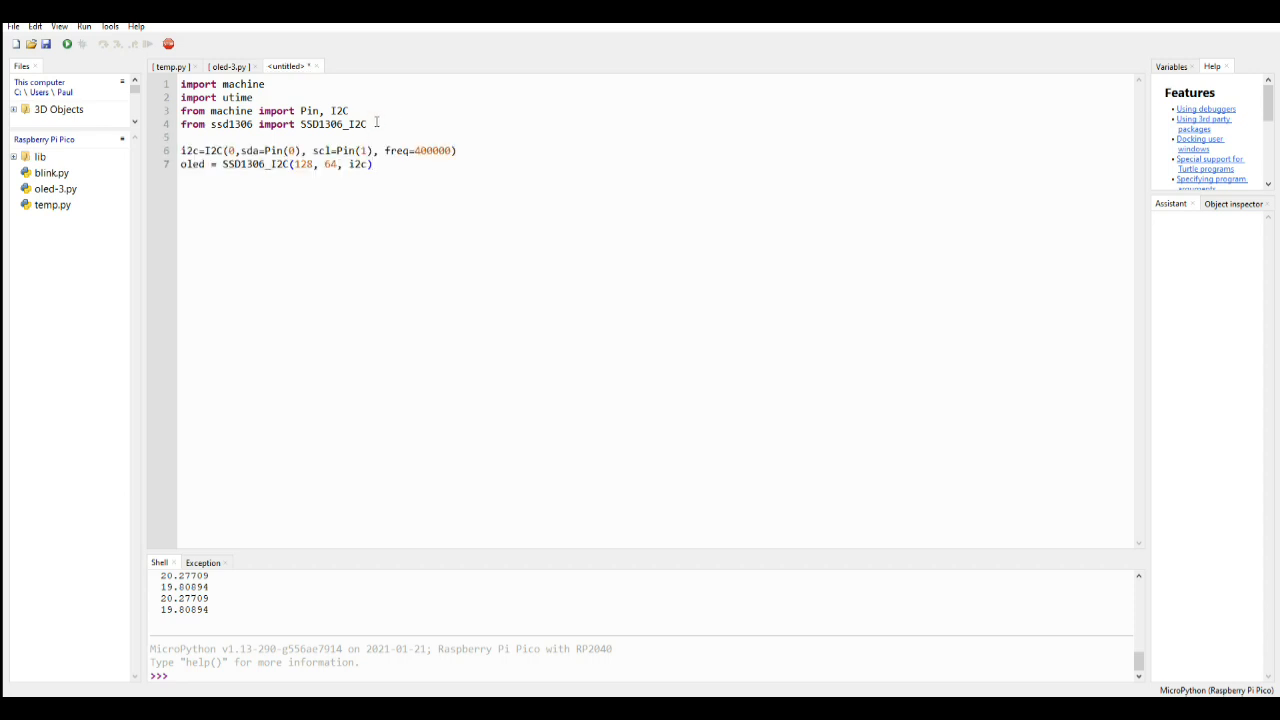
left_click(170, 66)
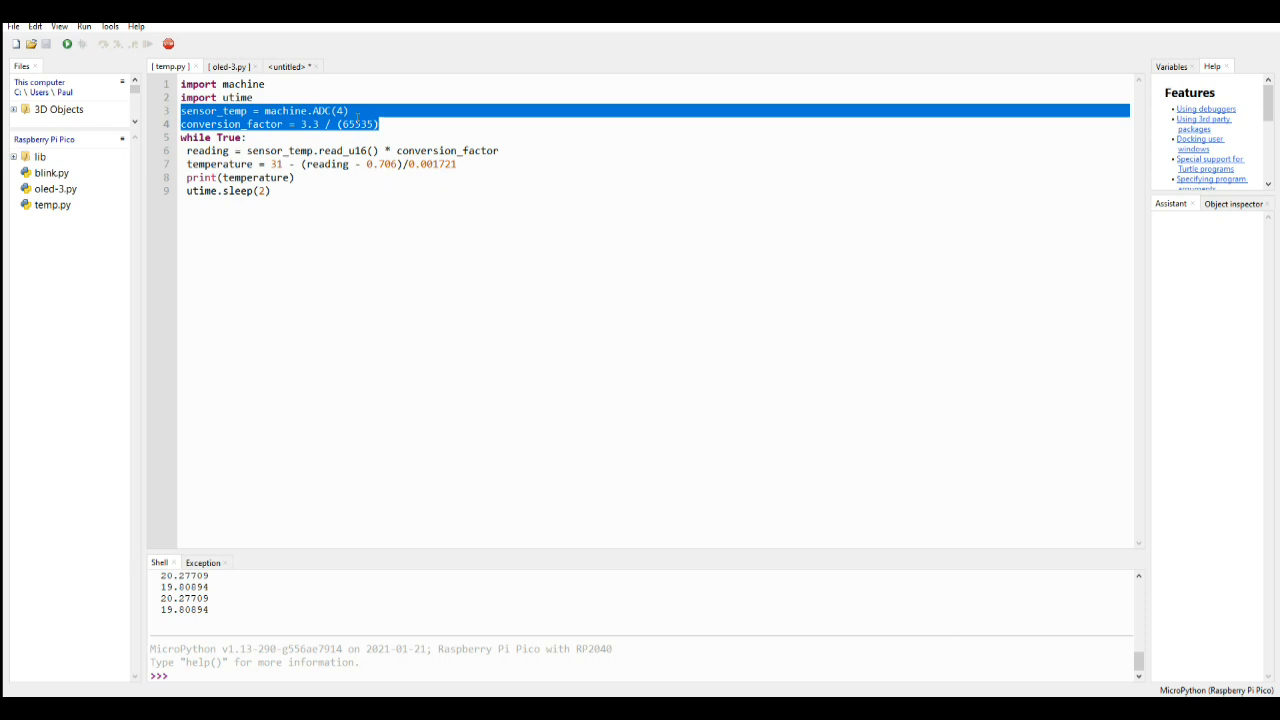
left_click(288, 66)
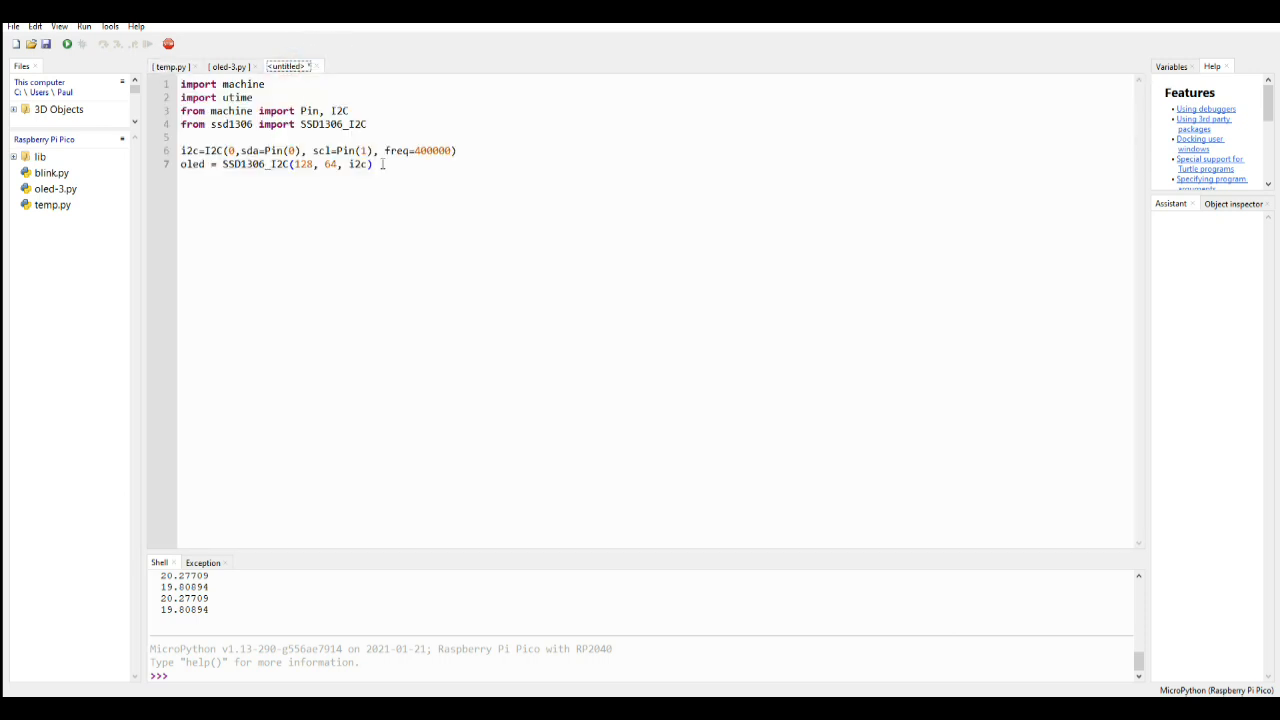
left_click(380, 124)
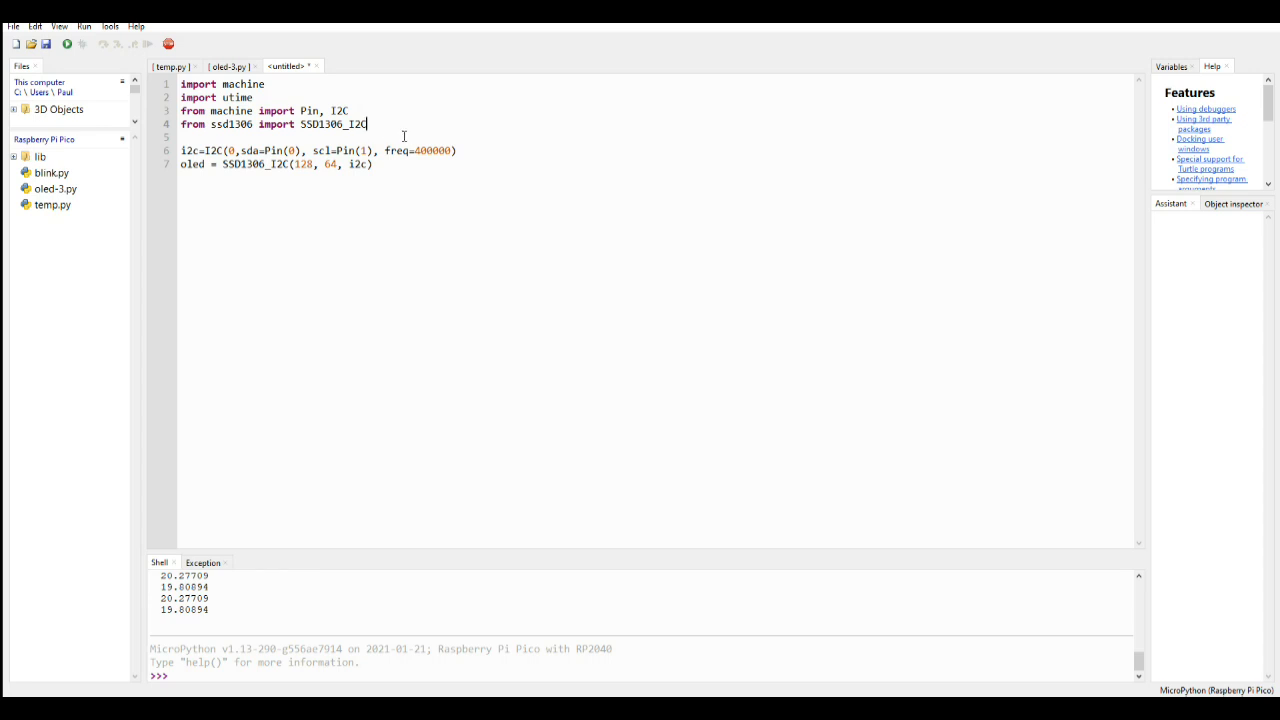
mouse_move(384, 150)
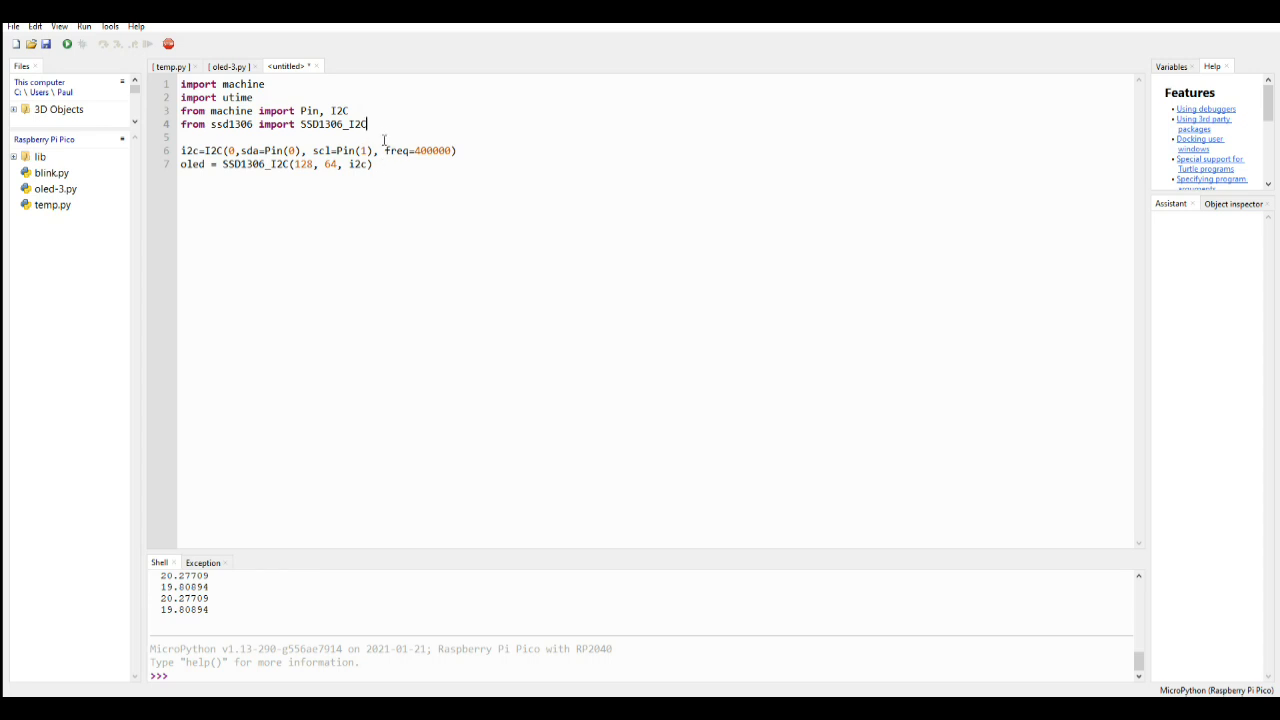
Step: Add 'sensor_temp = machine.ADC(4)' and paste temp.py's temperature-reading while loop below the setup
key("Return")
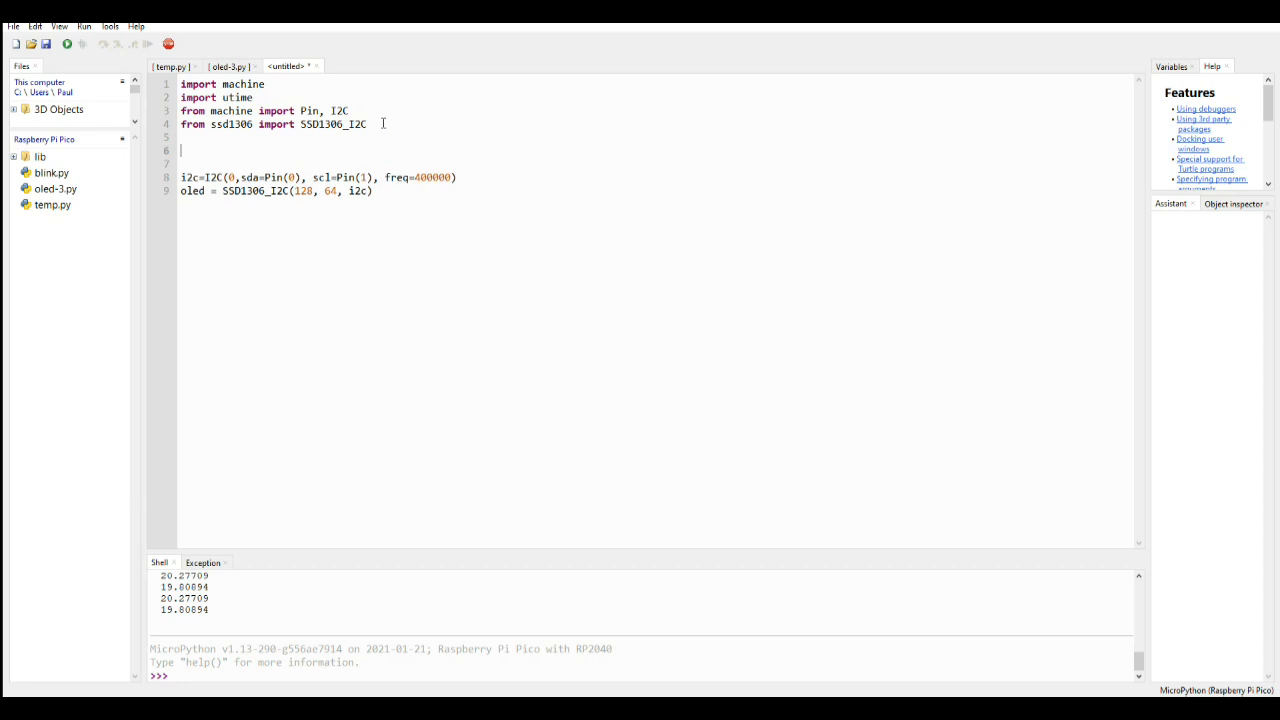
type("sensor_temp = machine.ADC(4)")
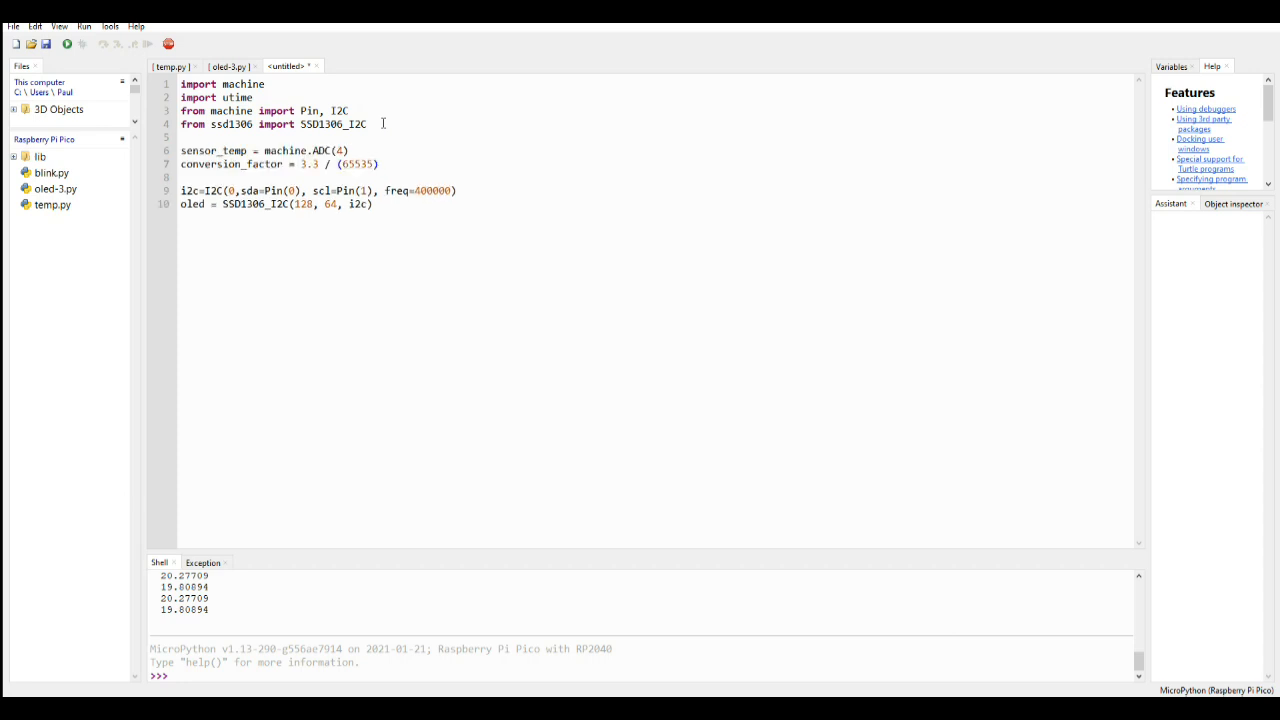
left_click(172, 66)
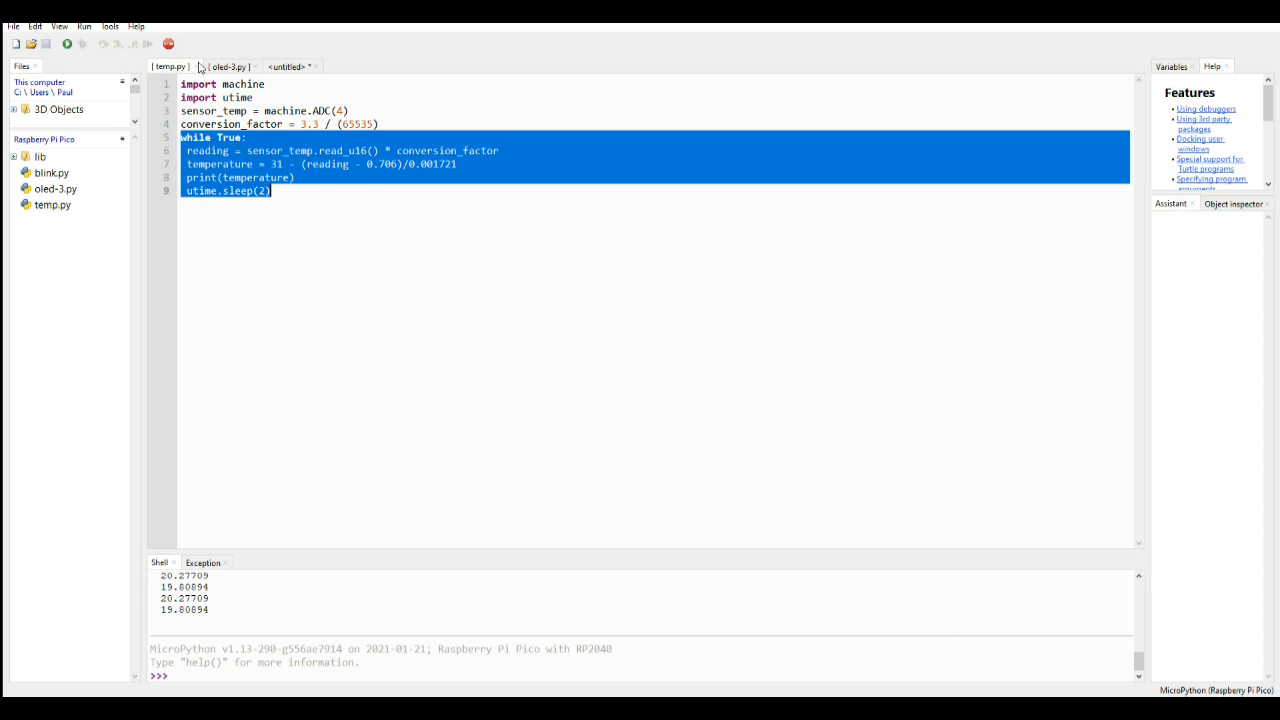
left_click(287, 66)
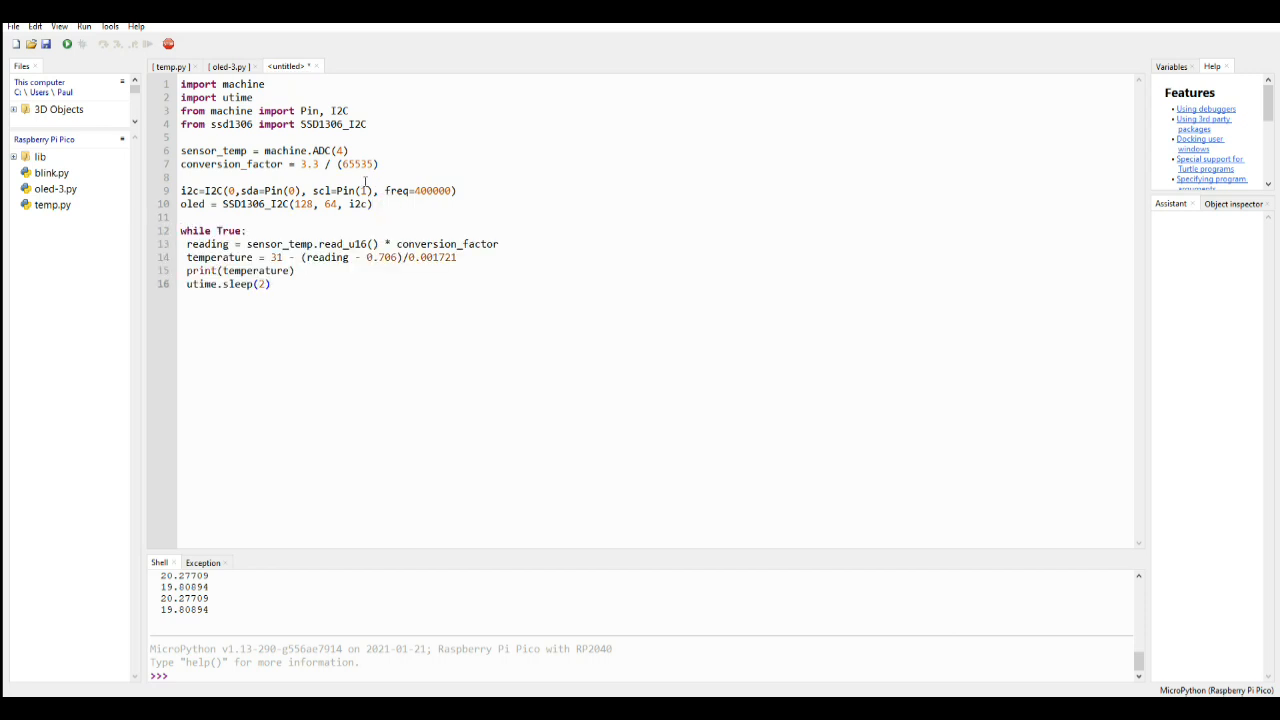
left_click(228, 66)
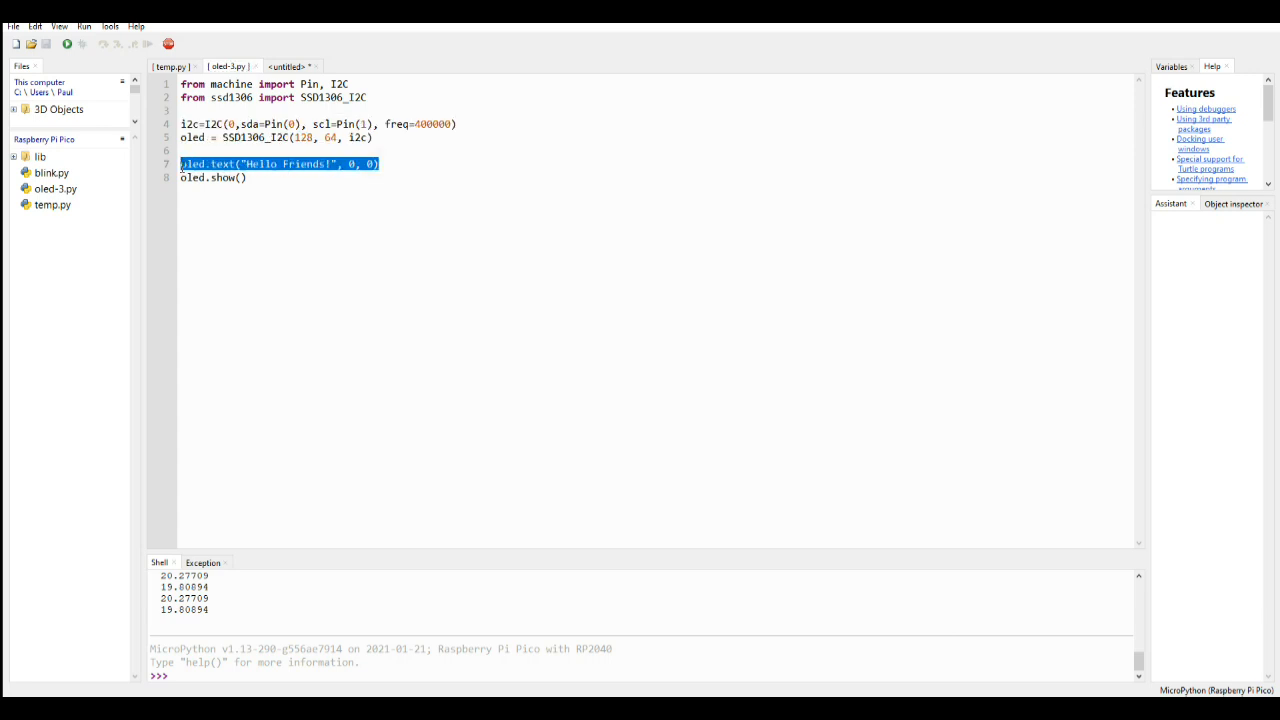
Step: Make the loop call oled.text(temperature, 0, 0) instead of 'Hello Friends!' and add oled.show()
left_click(288, 66)
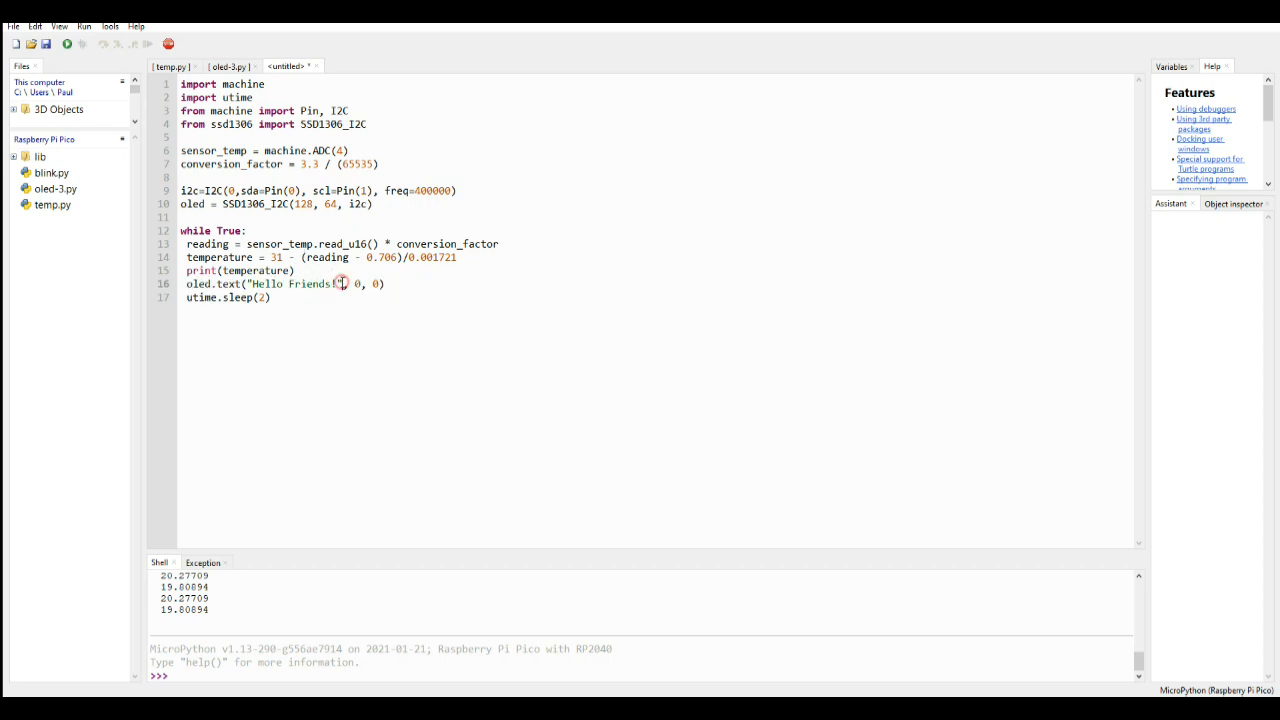
double_click(293, 283)
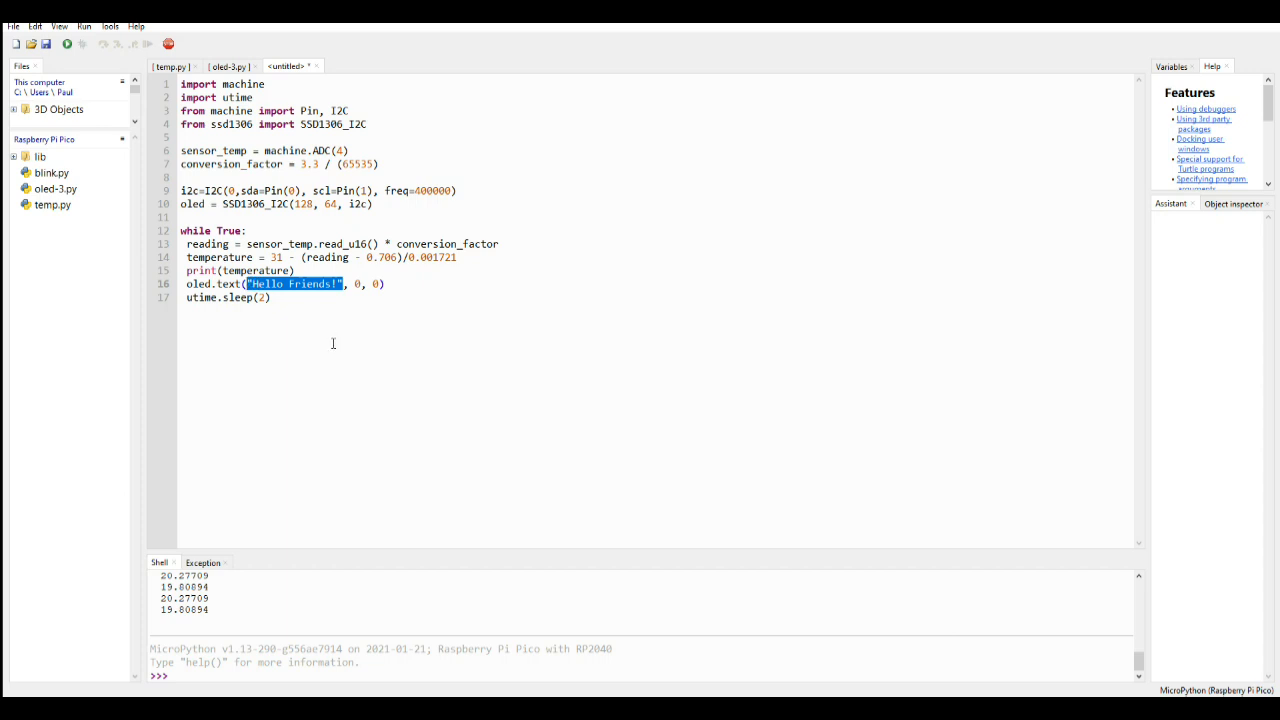
type("temp")
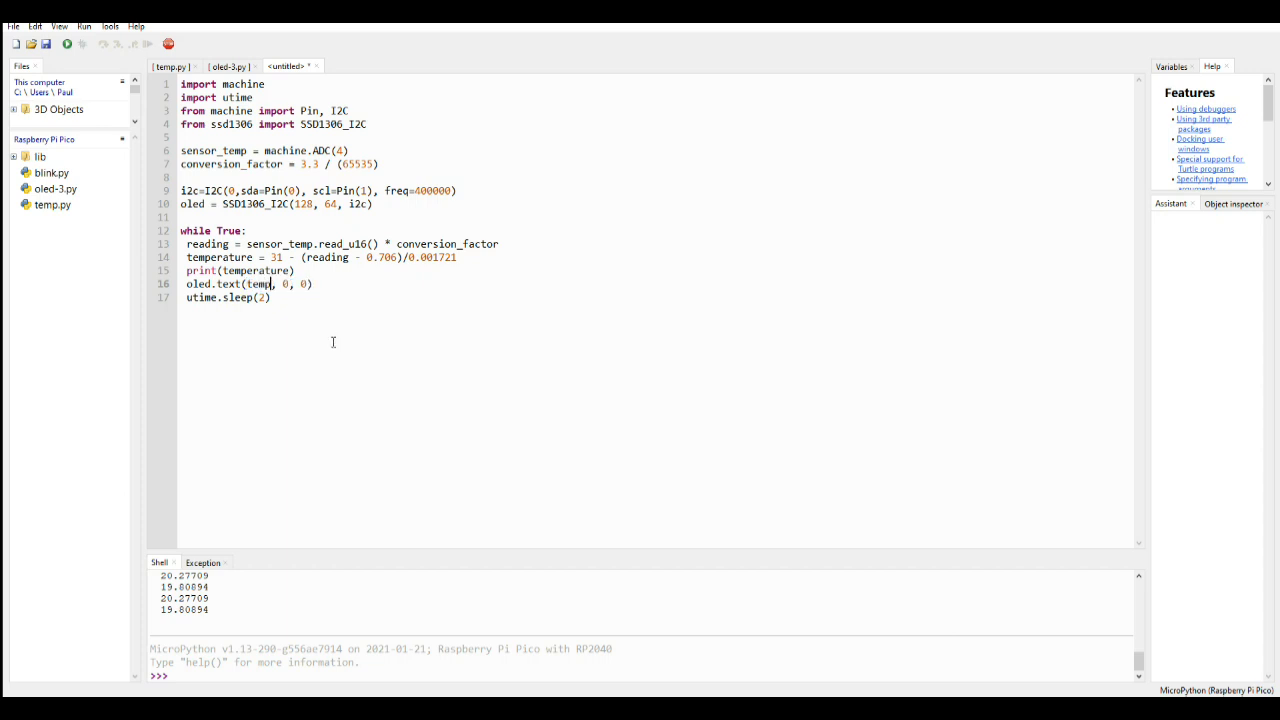
type("er")
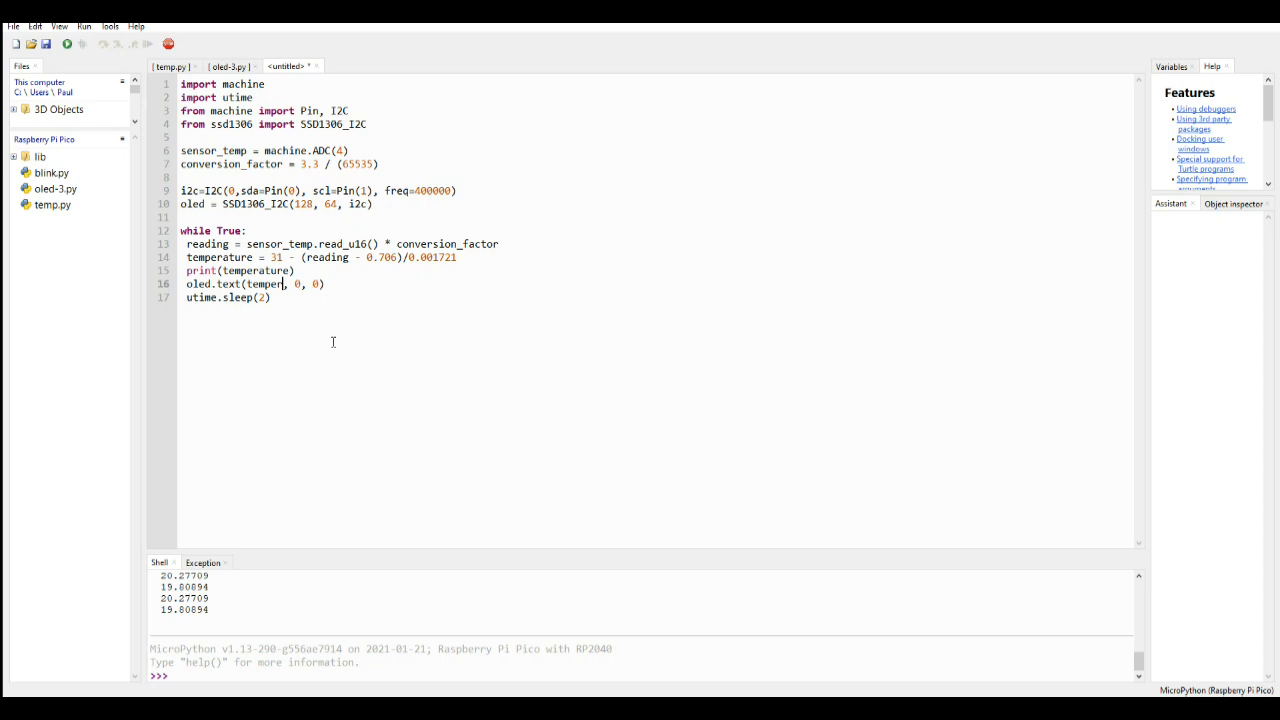
type("ature")
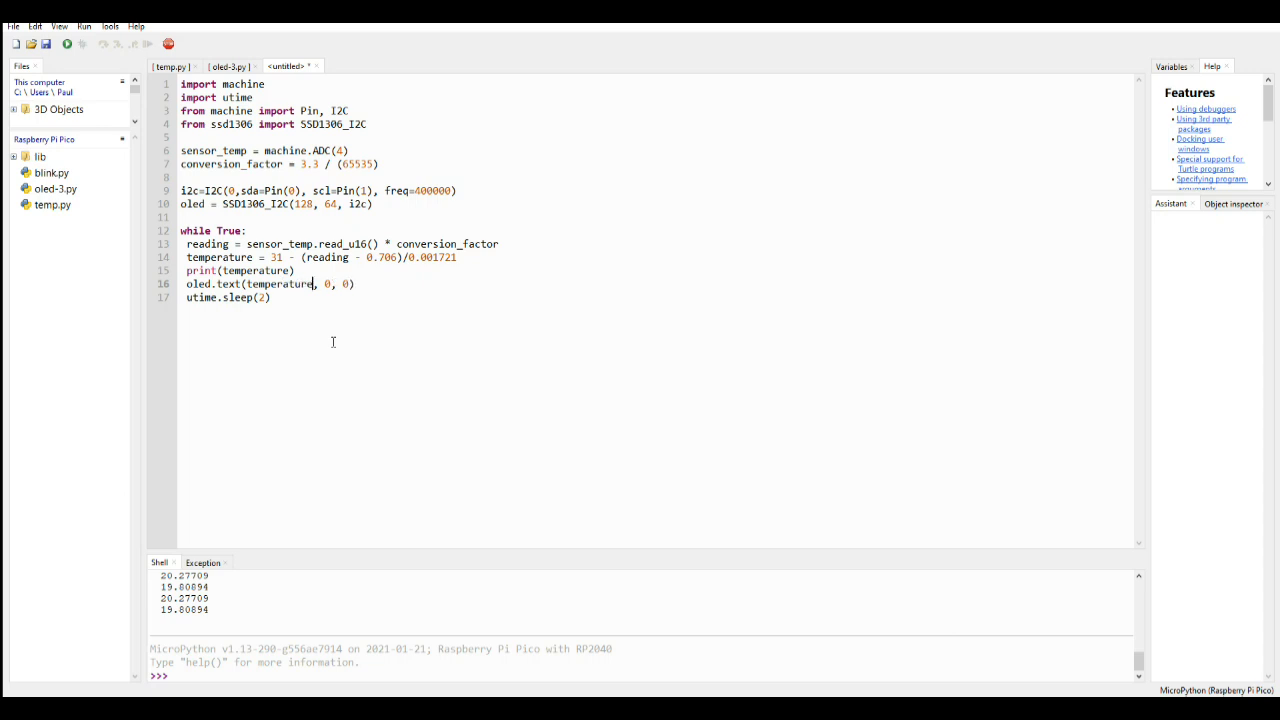
left_click(228, 66)
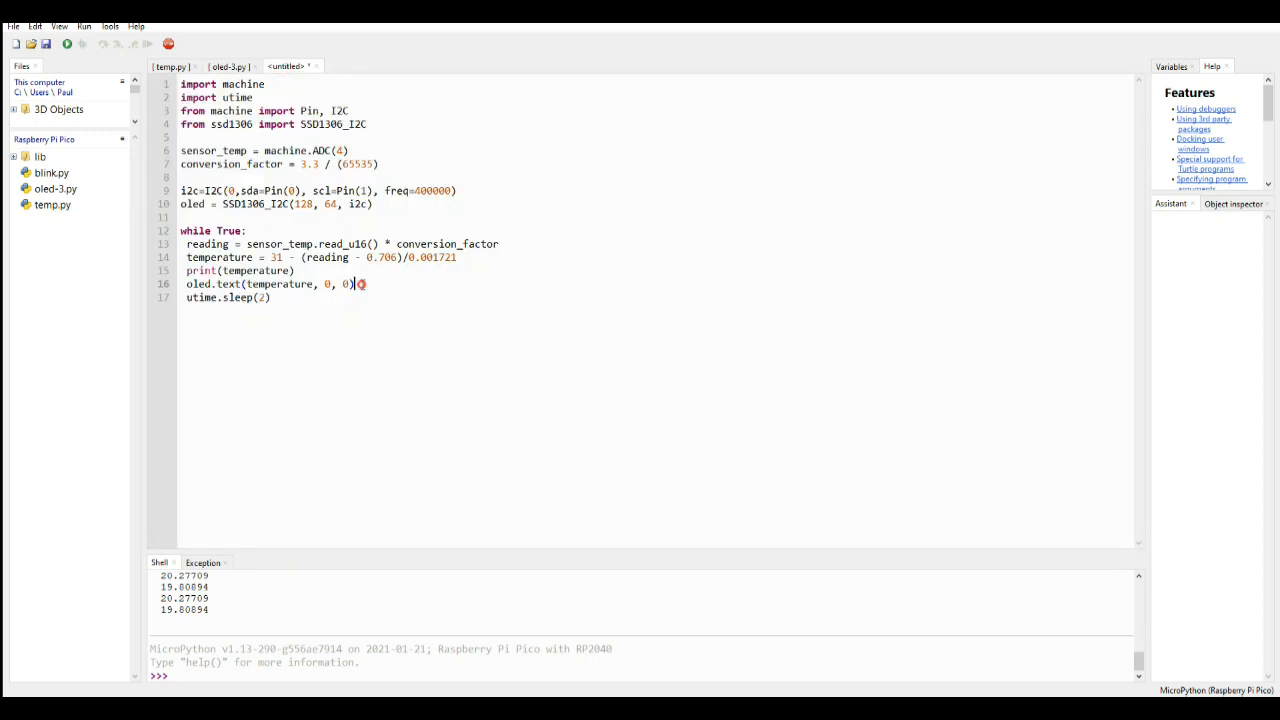
type("oled.show()")
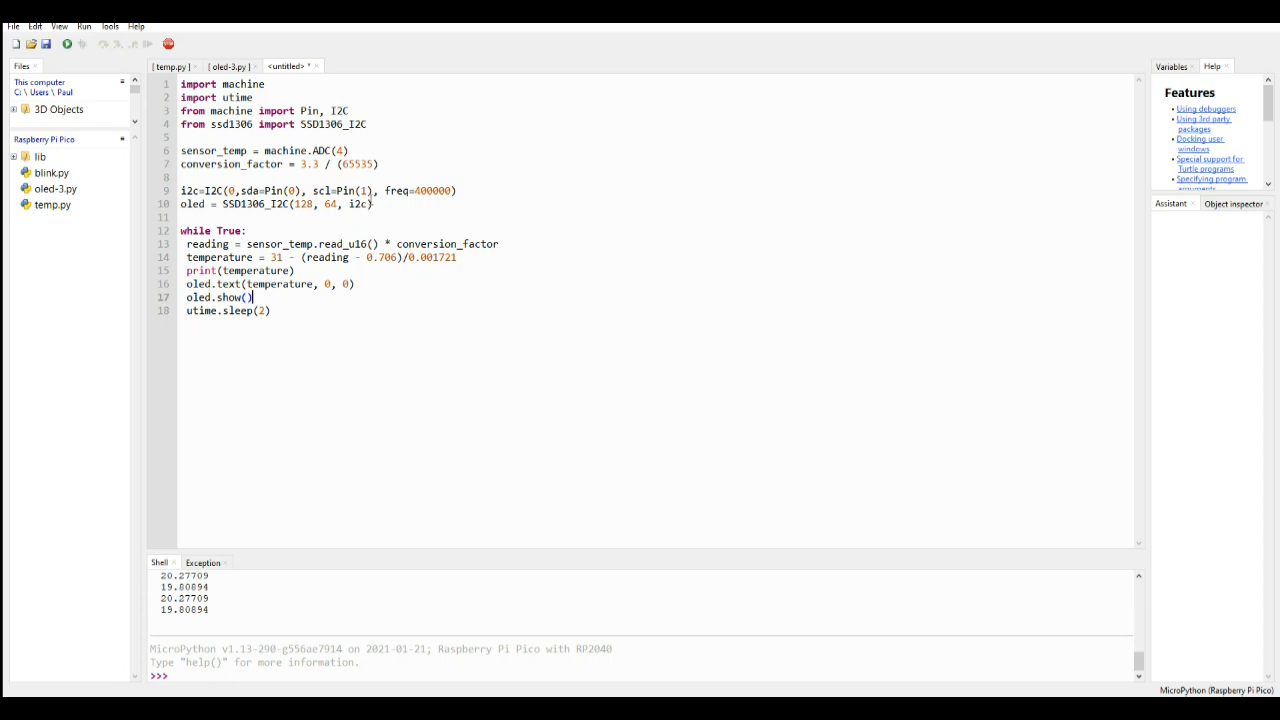
mouse_move(47, 43)
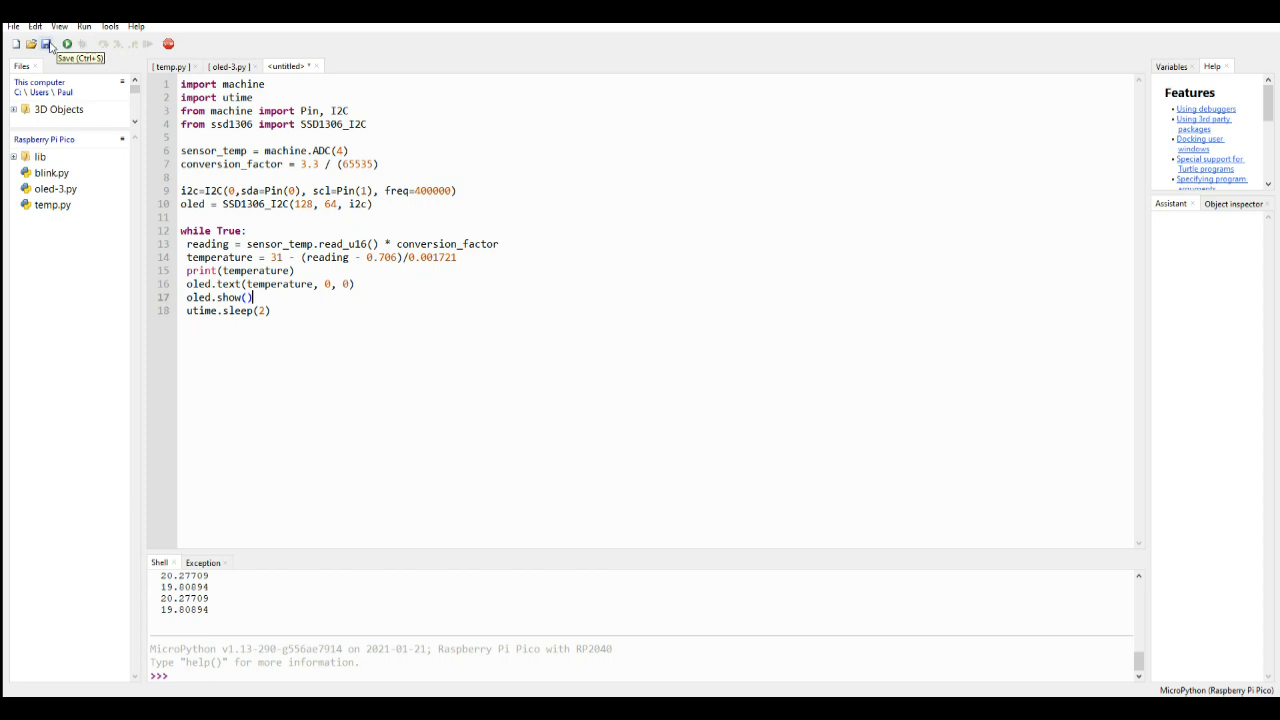
Step: Save the combined script onto the Raspberry Pi Pico as temponoled.py
left_click(47, 44)
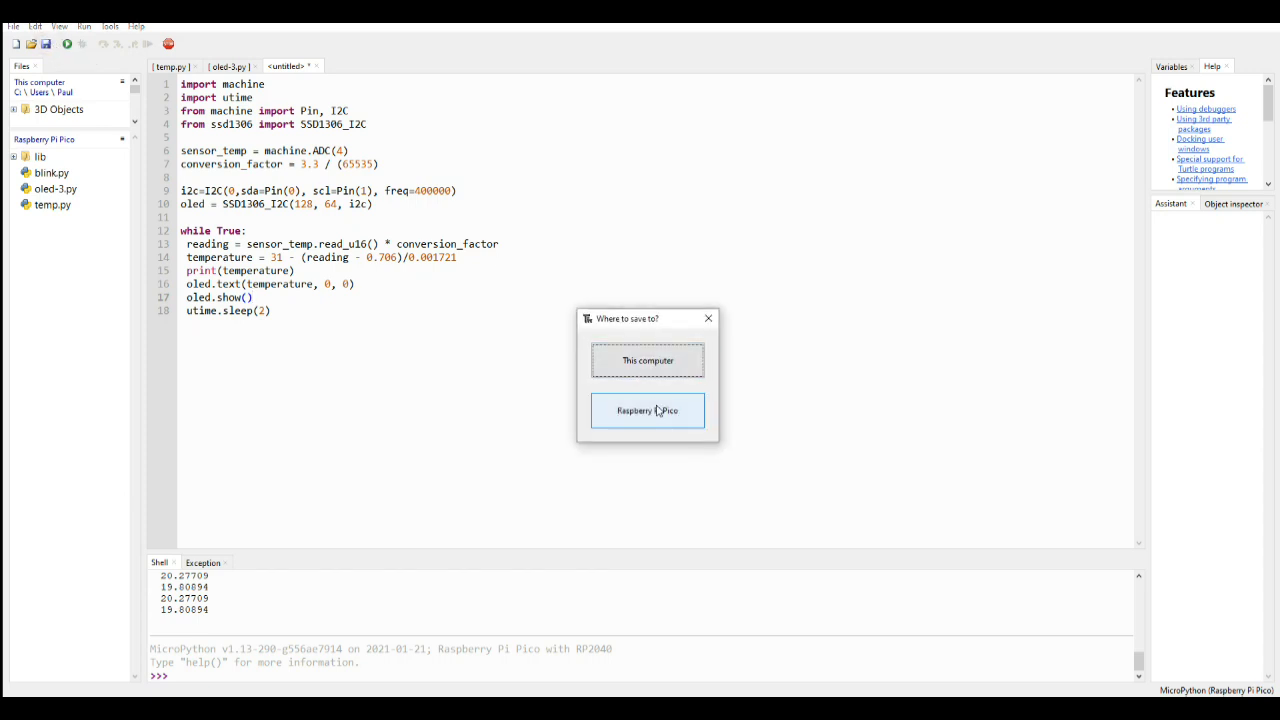
left_click(648, 410)
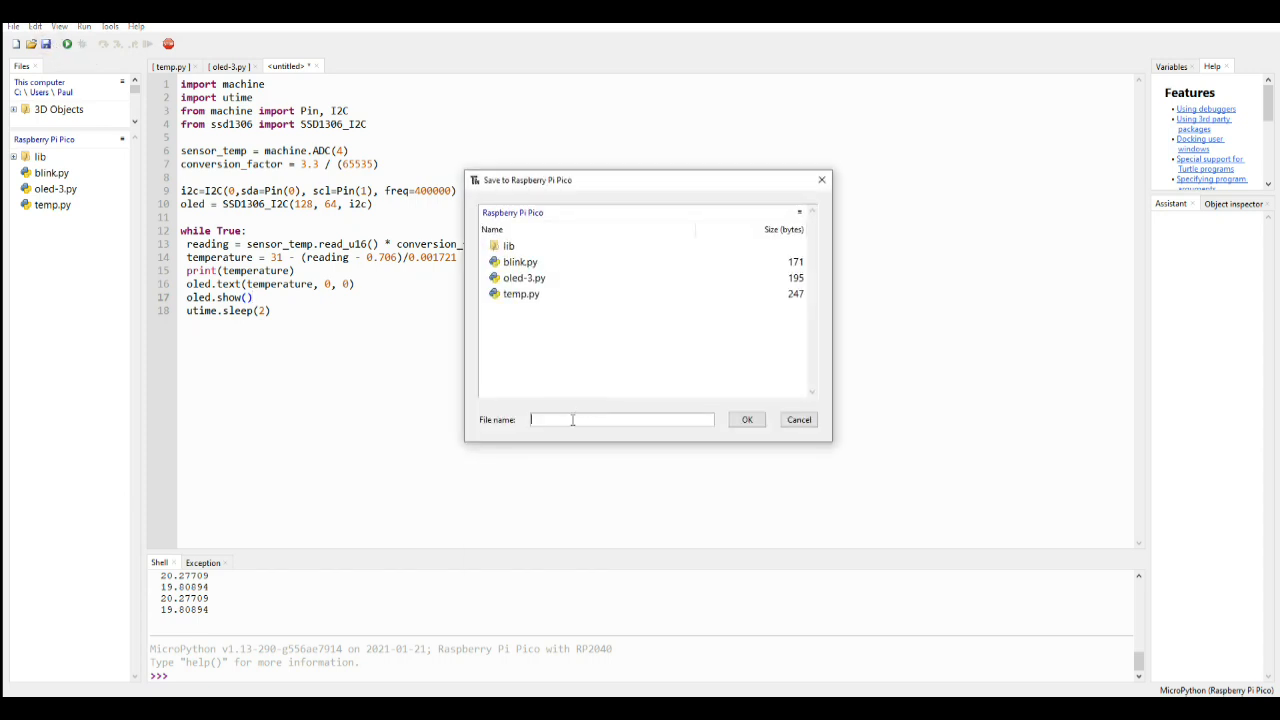
type("tt")
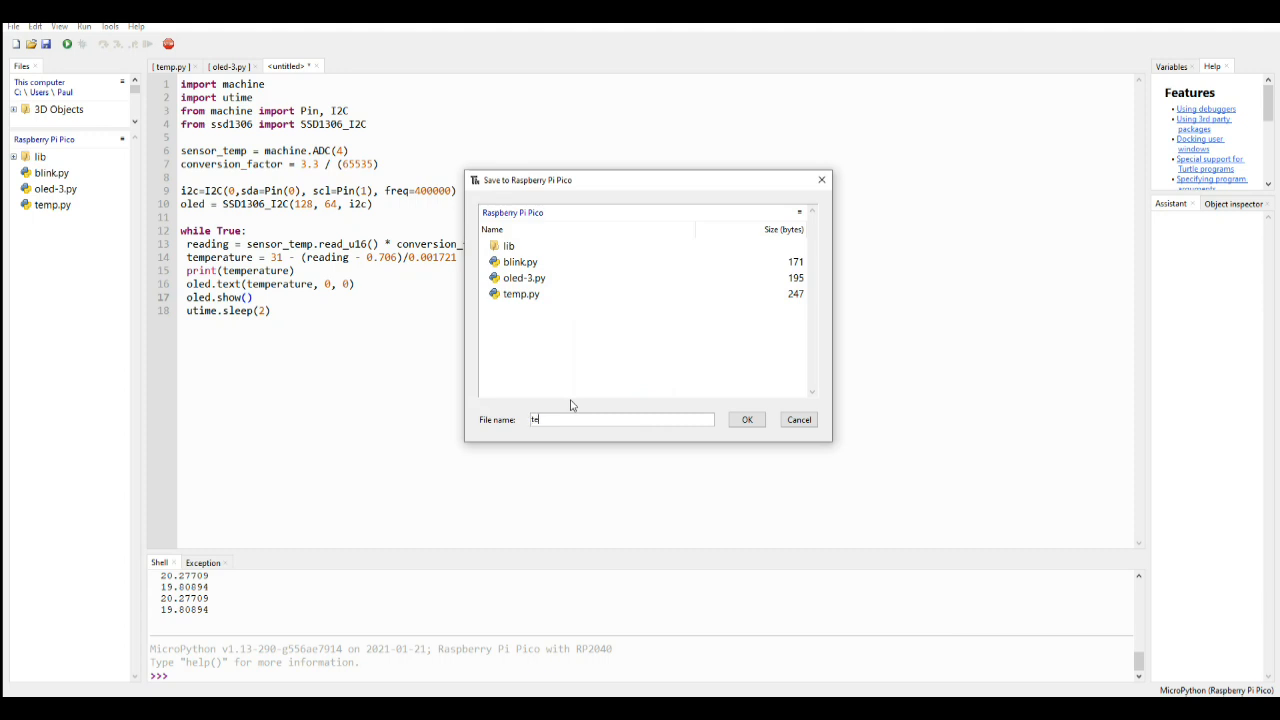
type("empor")
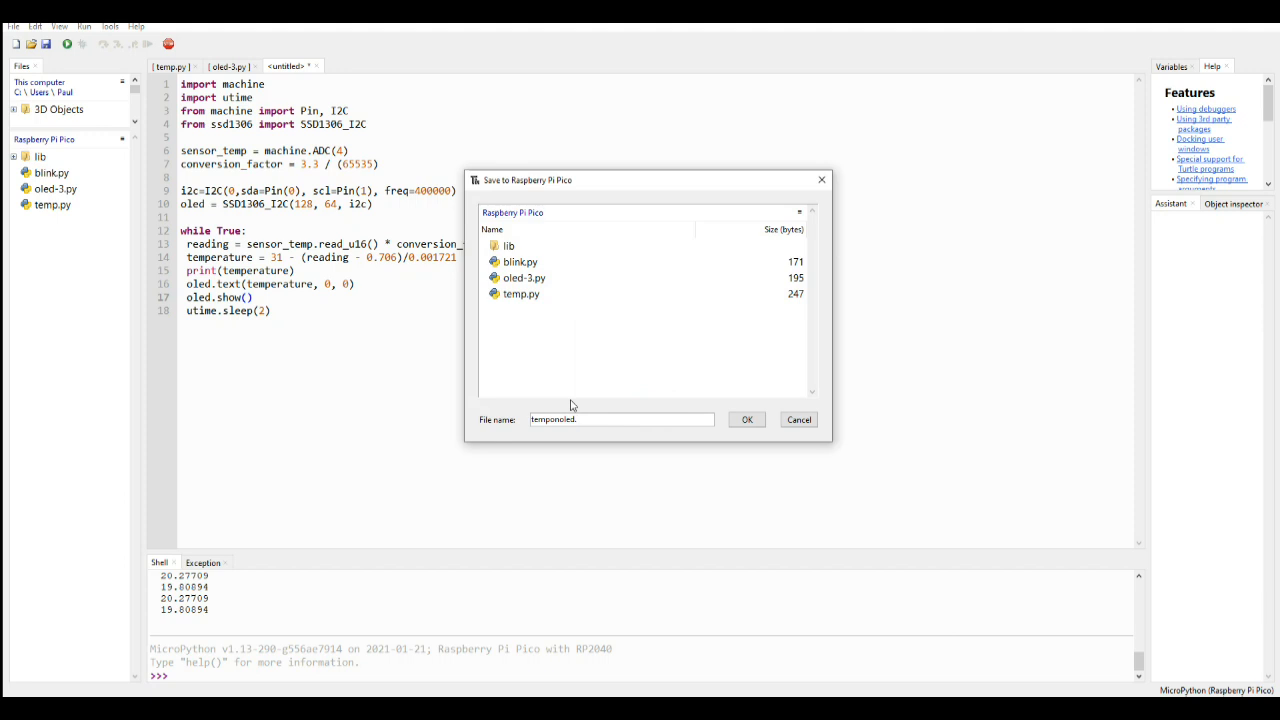
left_click(746, 419)
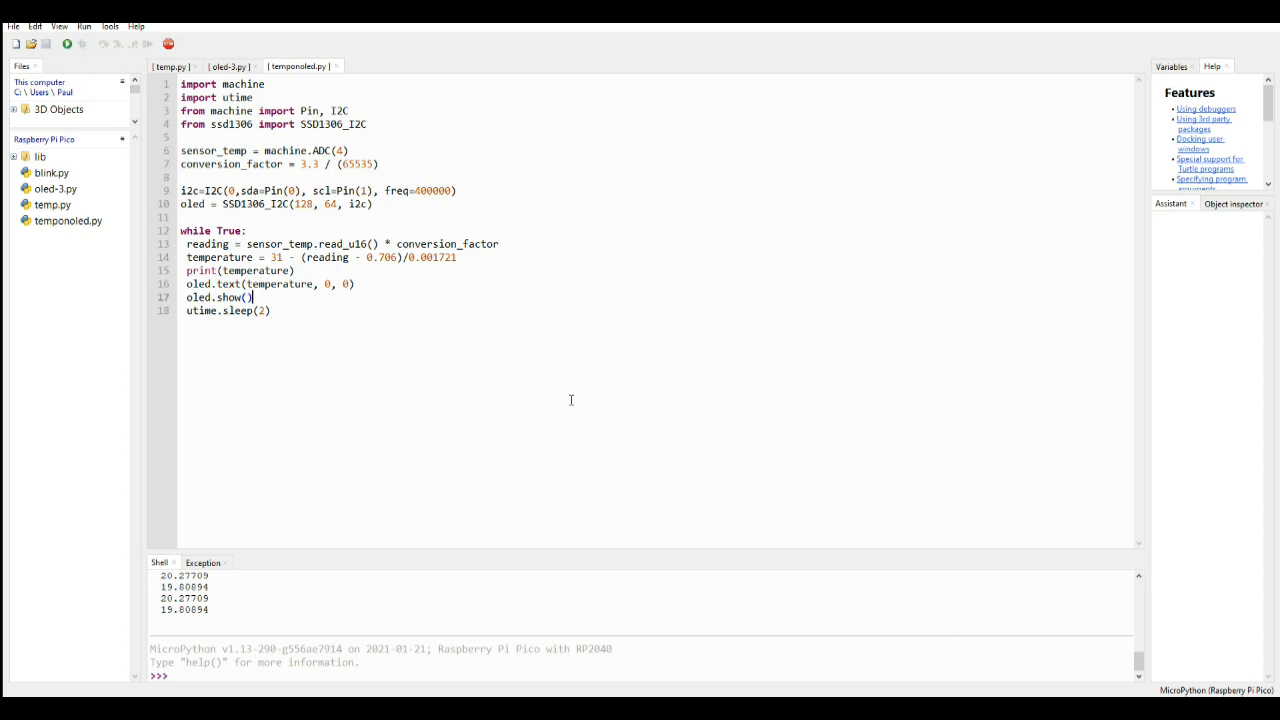
mouse_move(842, 128)
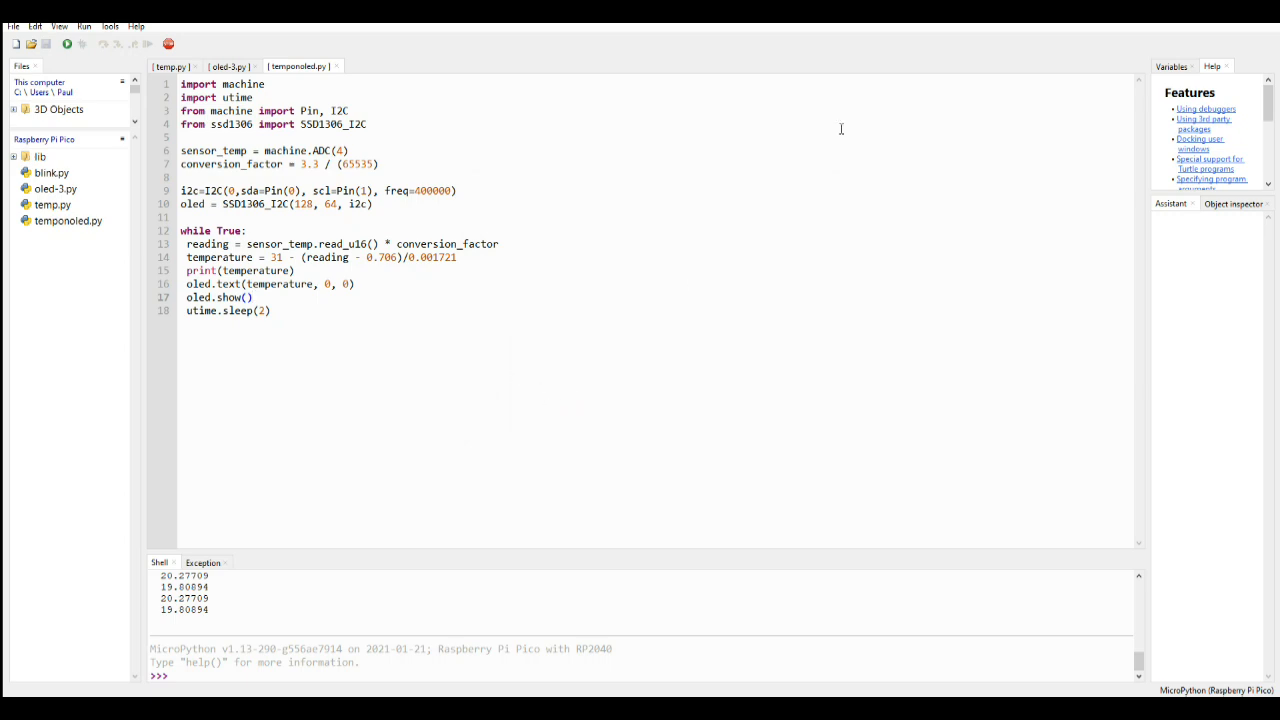
Step: Run temponoled.py, which prints one reading and stops with a float-to-str TypeError
left_click(66, 43)
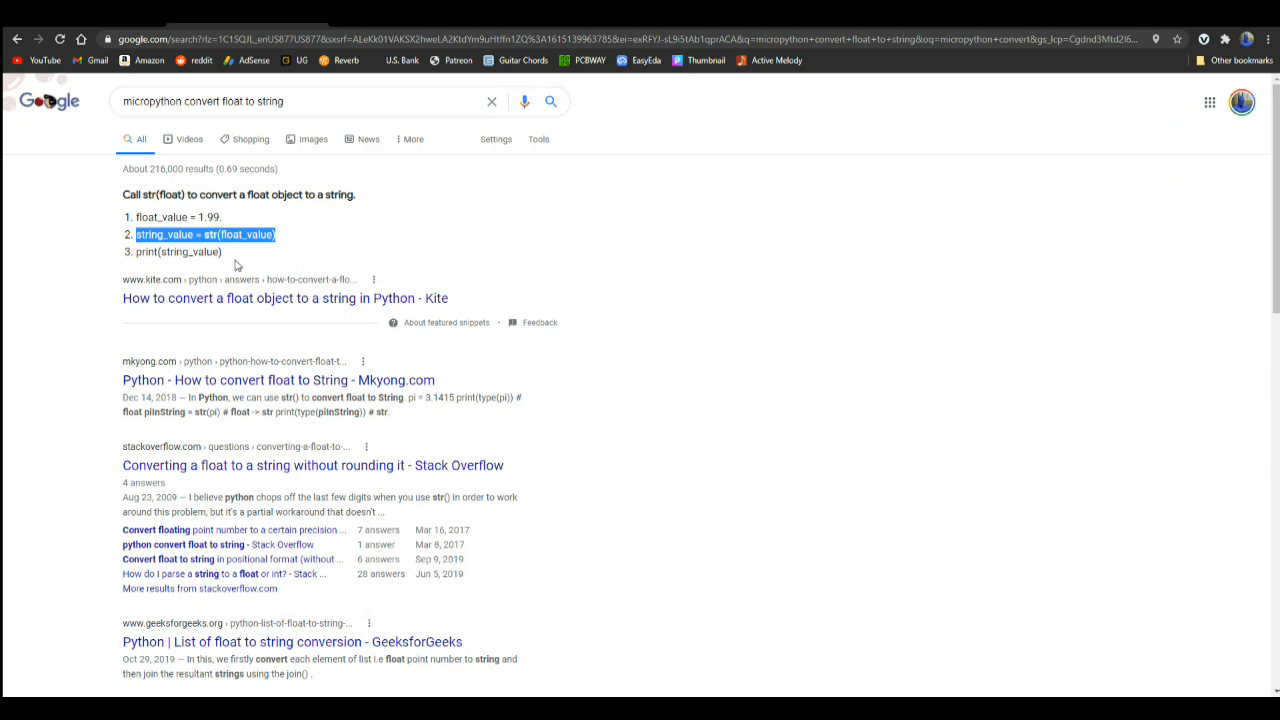
mouse_move(358, 240)
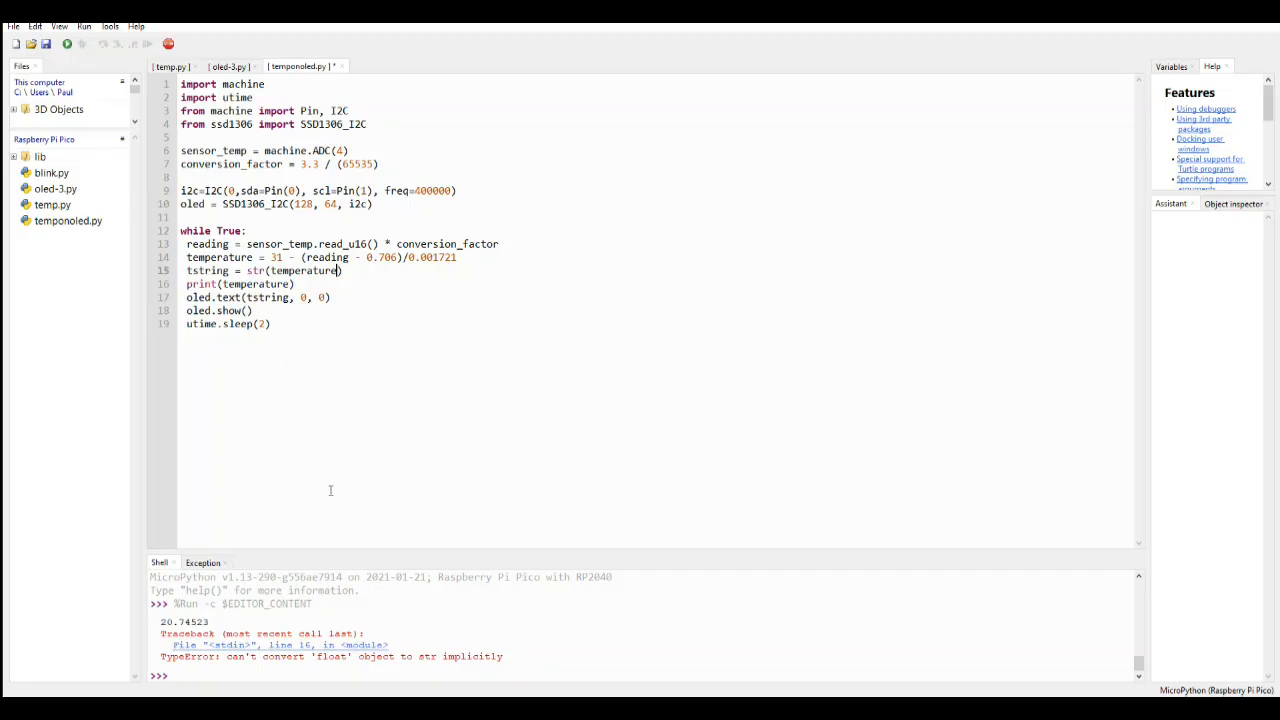
Step: Store str(temperature) in tstring, display tstring on the OLED, and save the change
double_click(210, 270)
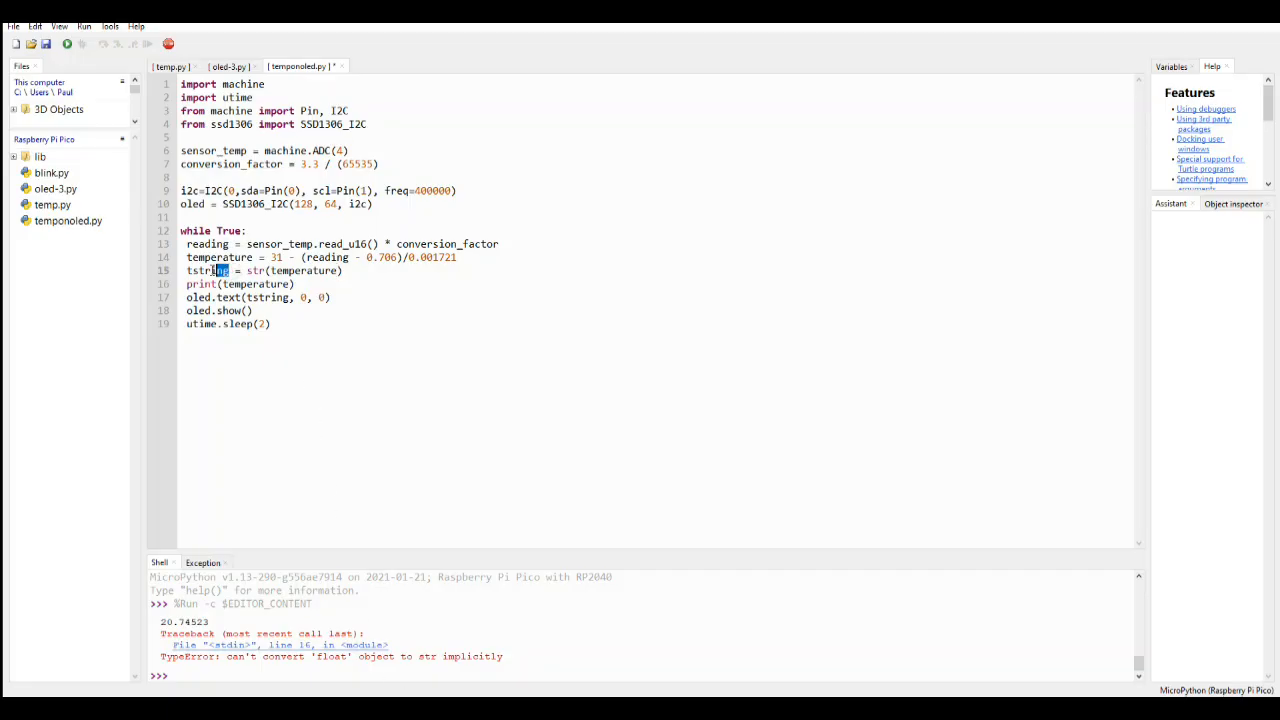
double_click(207, 270)
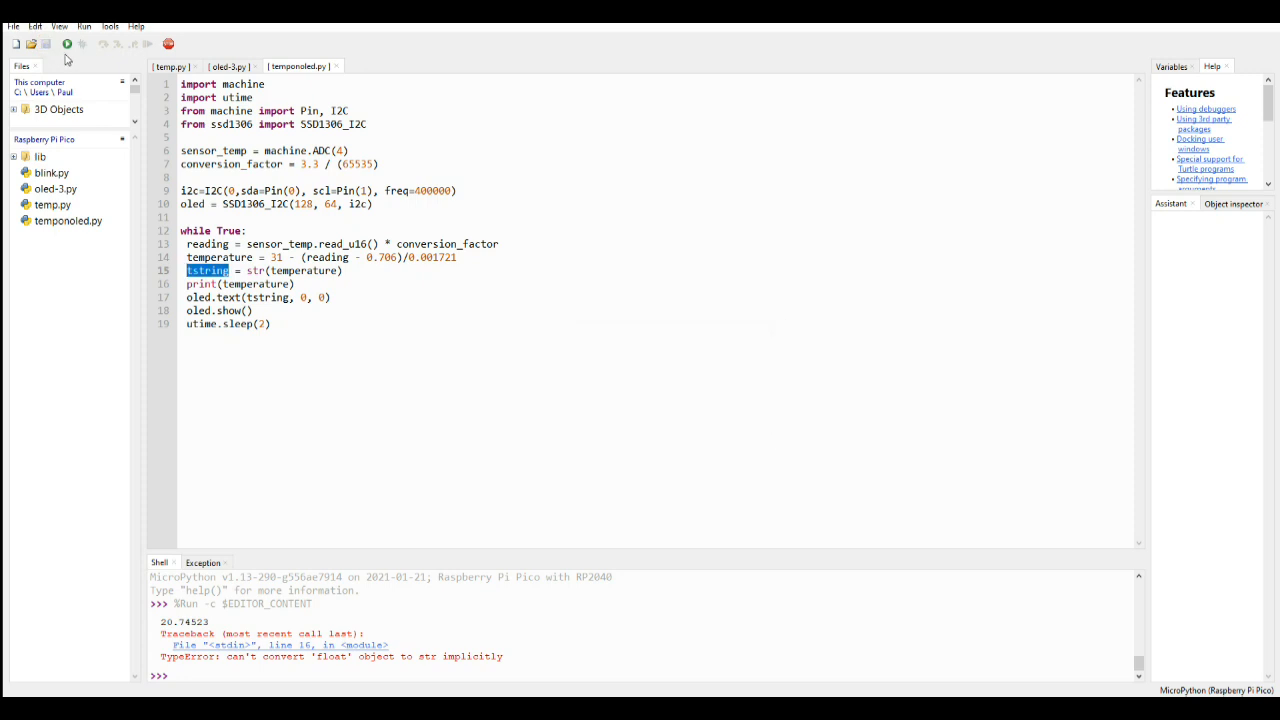
mouse_move(810, 71)
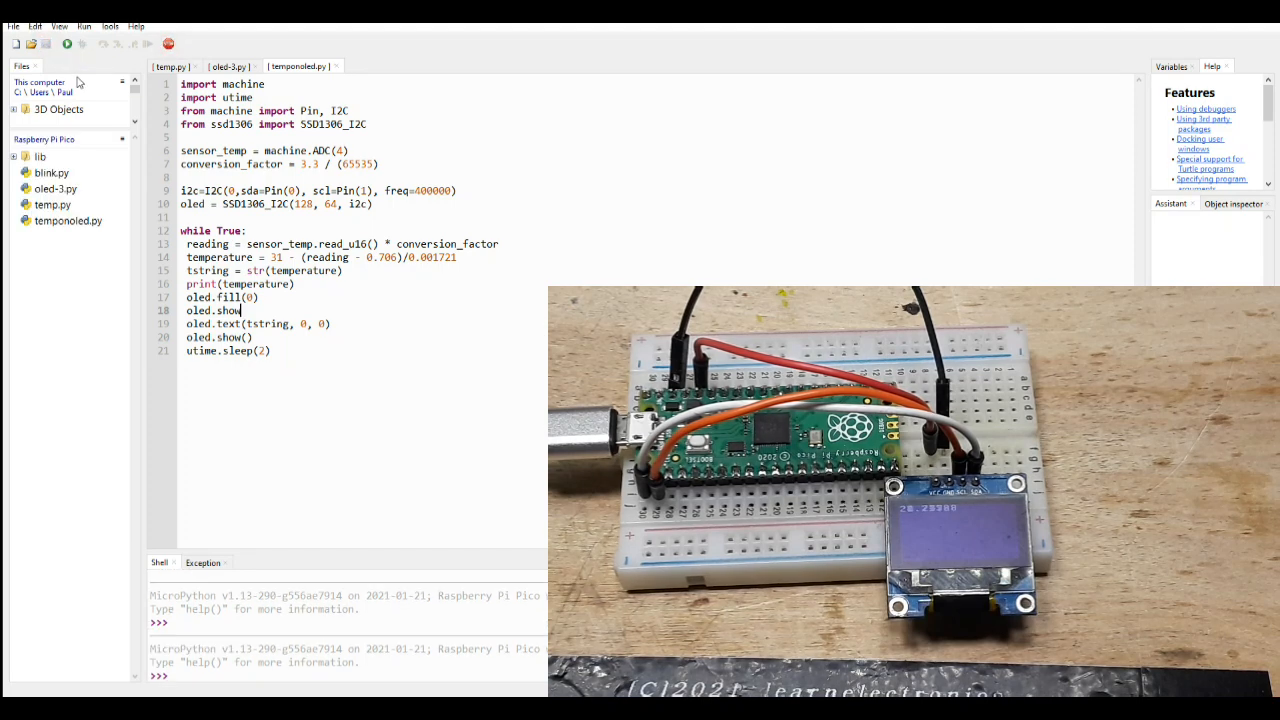
Step: Run the script with oled.fill(0) clearing the display, showing 20.74523 on shell and OLED
left_click(68, 43)
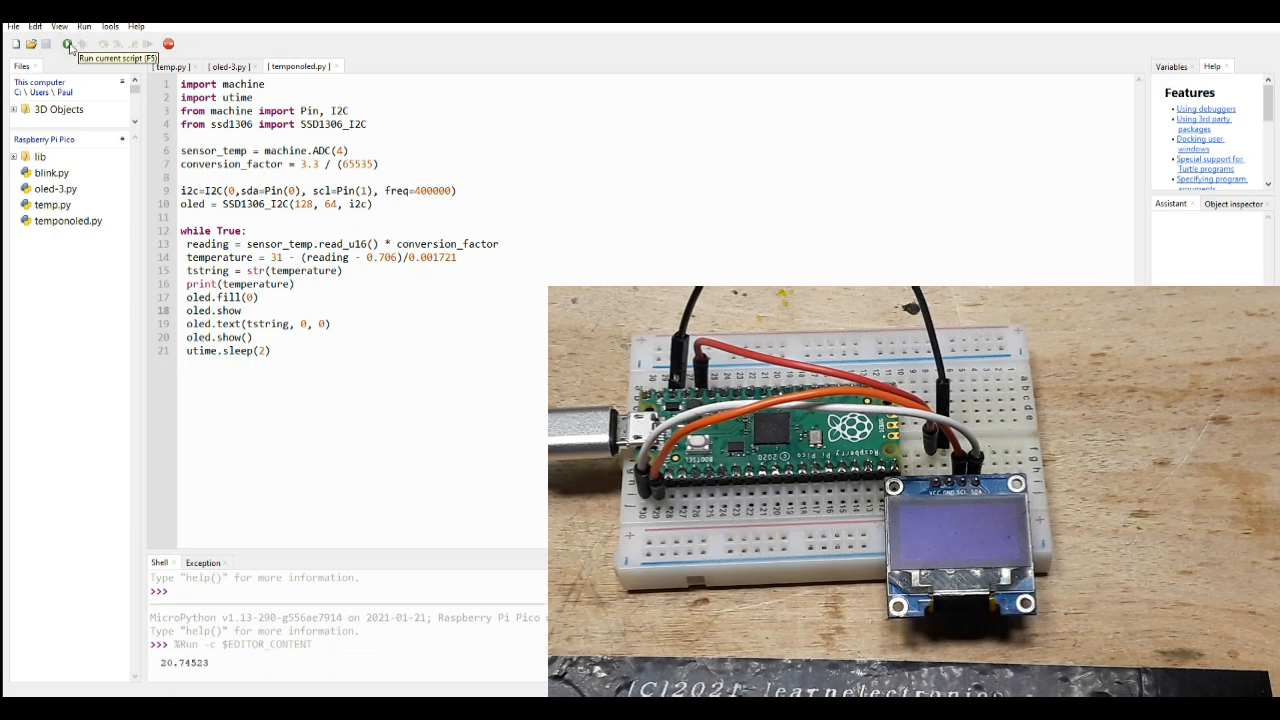
left_click(68, 44)
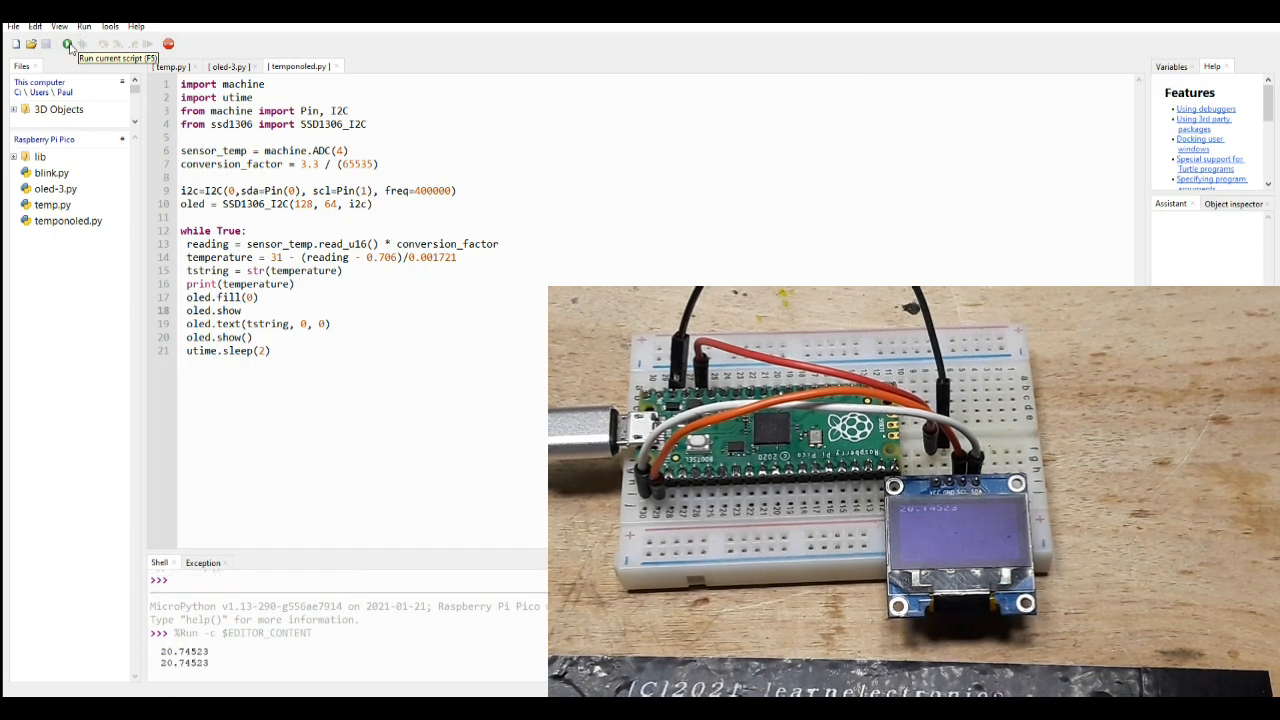